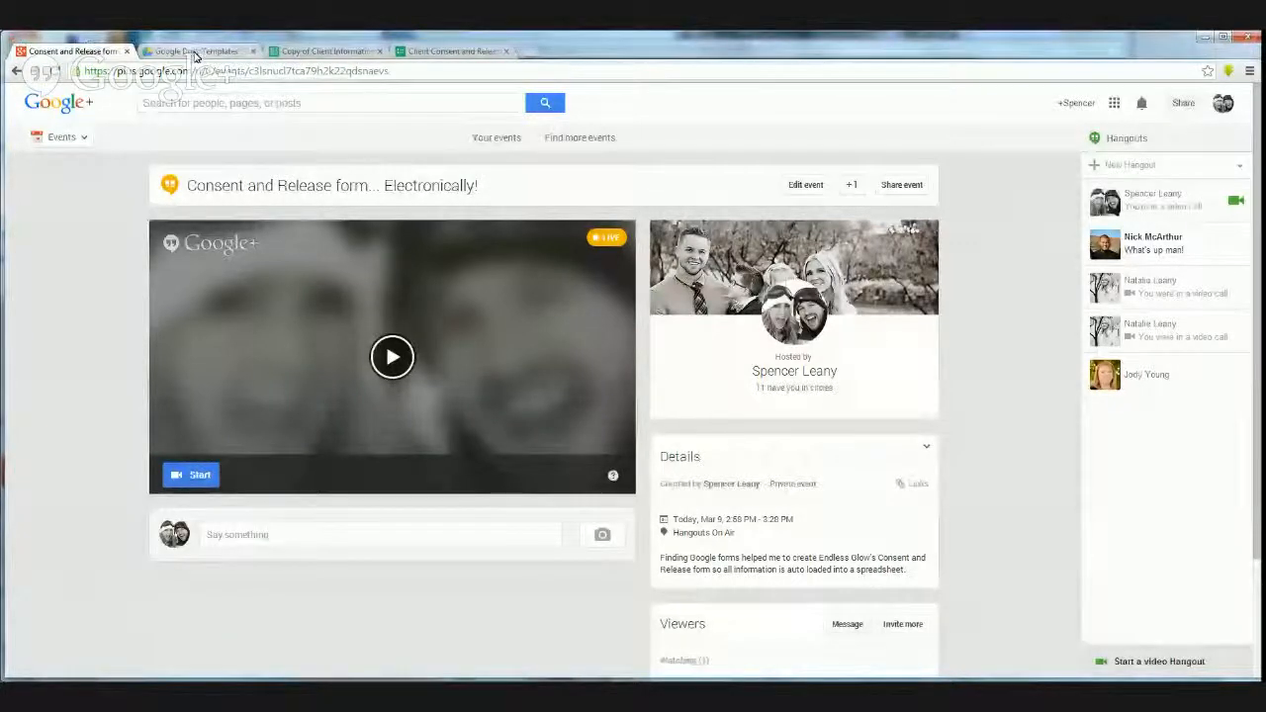
Go from the Google Docs Templates tab to the Google search homepage.
{"action": "left_click", "coordinate": [195, 51]}
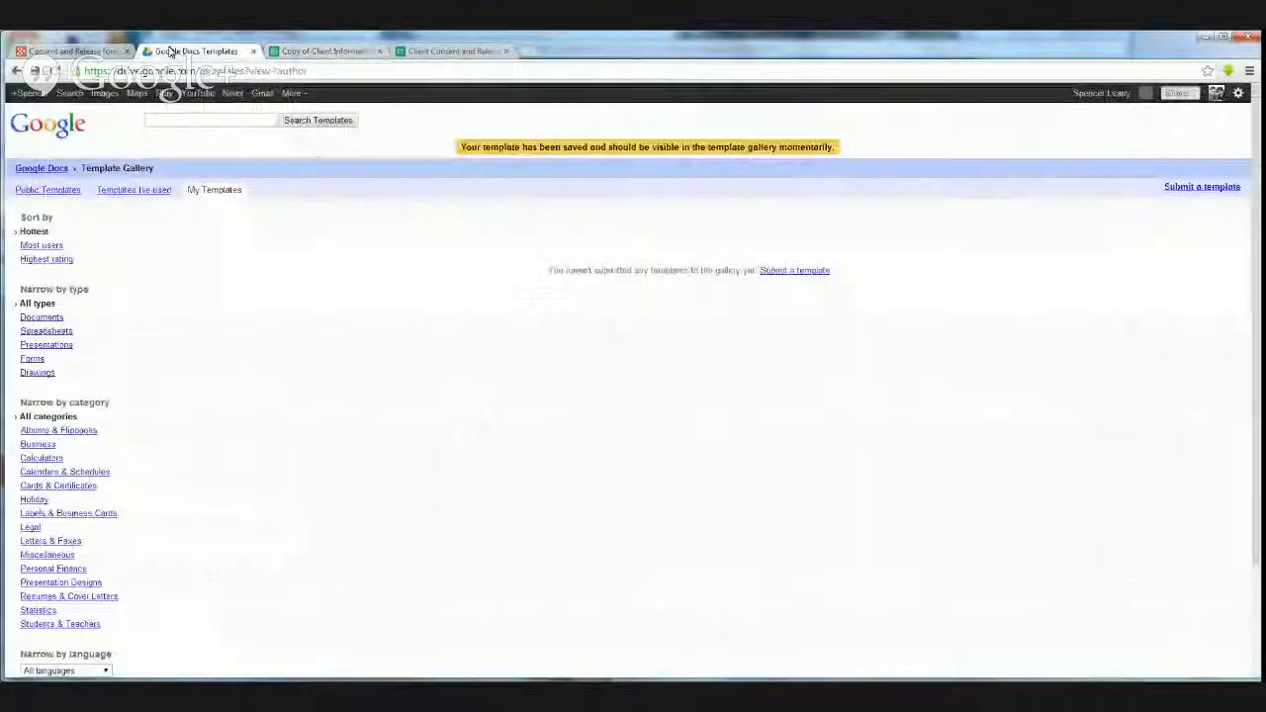
{"action": "left_click", "coordinate": [197, 70]}
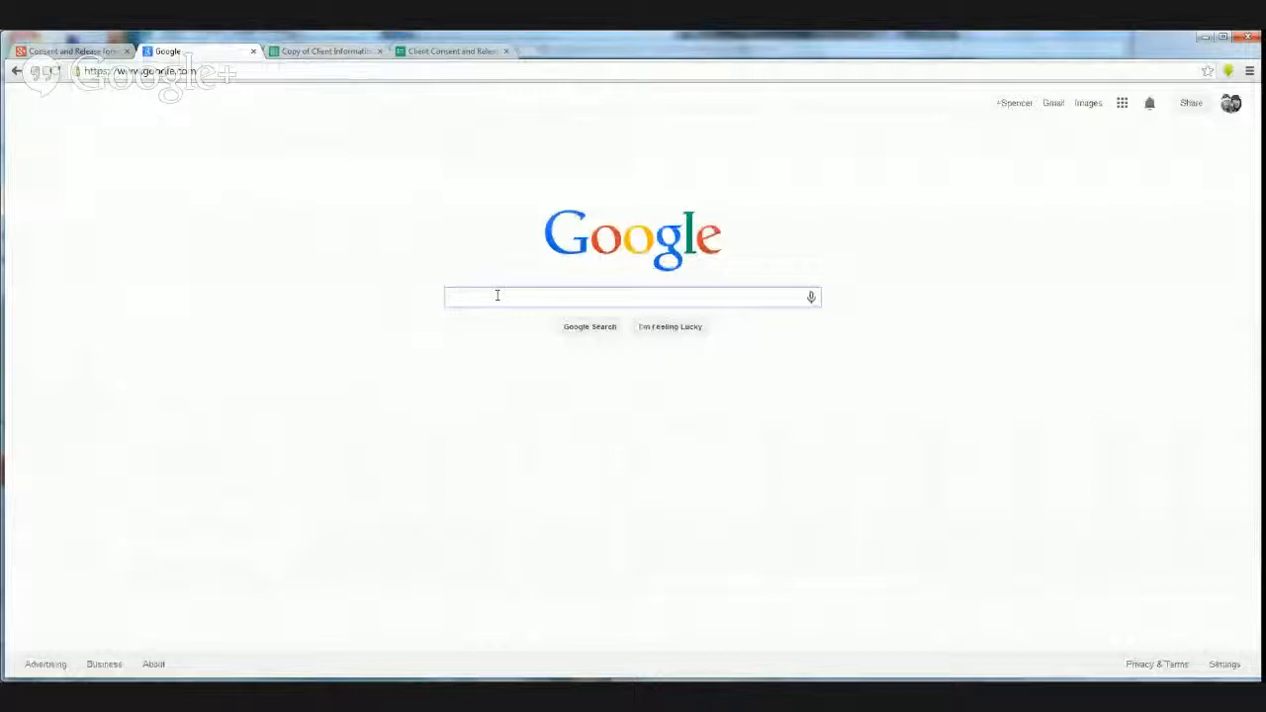
Search 'google forms' and open the Google Docs forms page from the results.
{"action": "type", "text": "google form"}
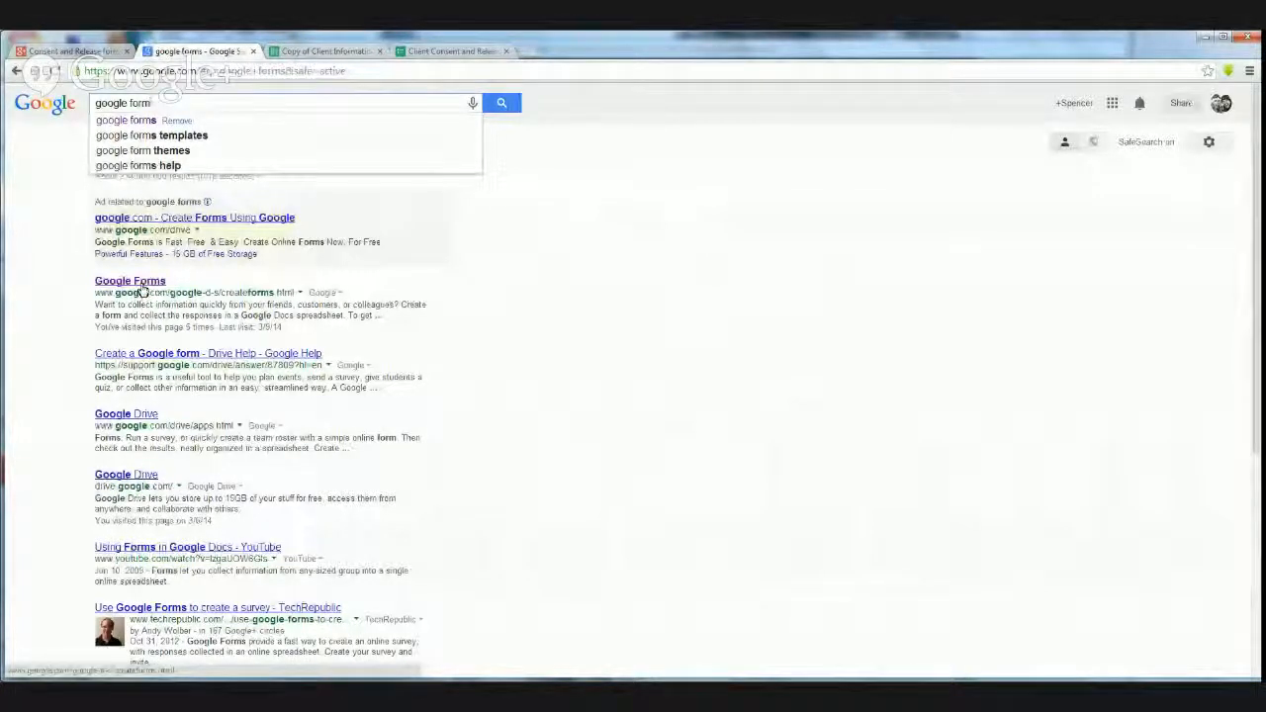
{"action": "left_click", "coordinate": [130, 281]}
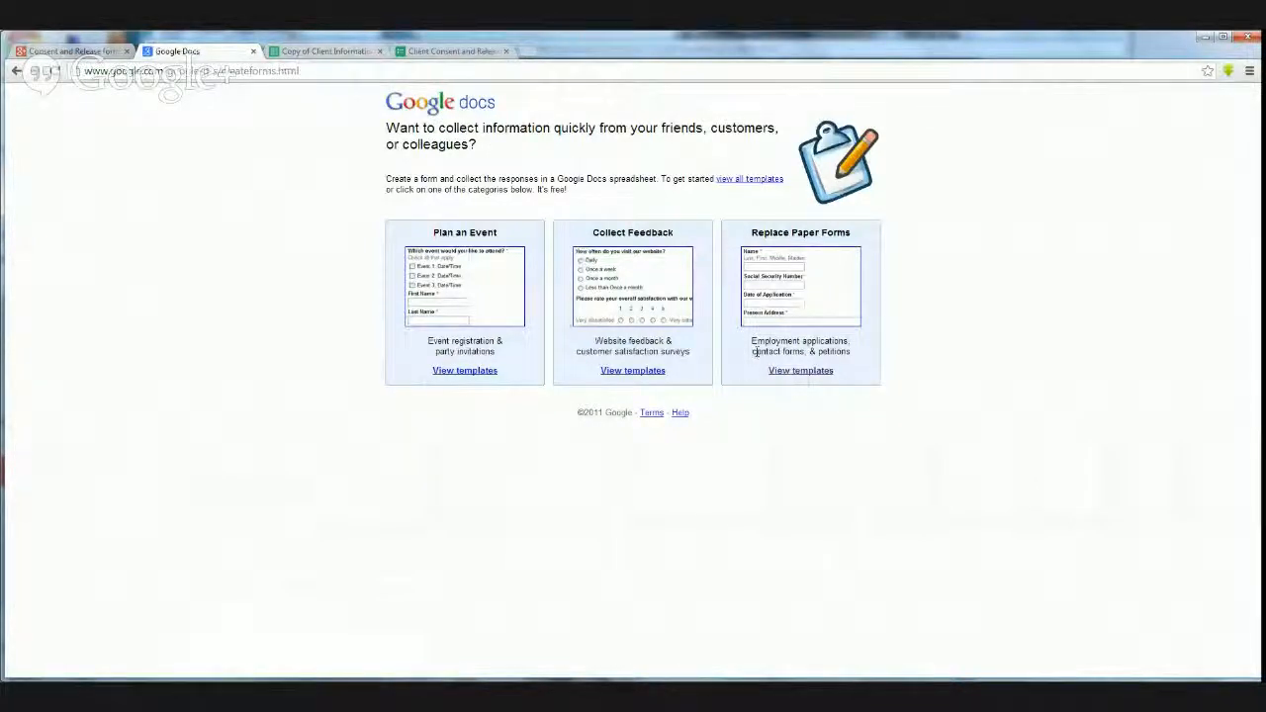
Scroll the form templates, check My Templates, then scroll the Public Templates list.
{"action": "left_click", "coordinate": [750, 179]}
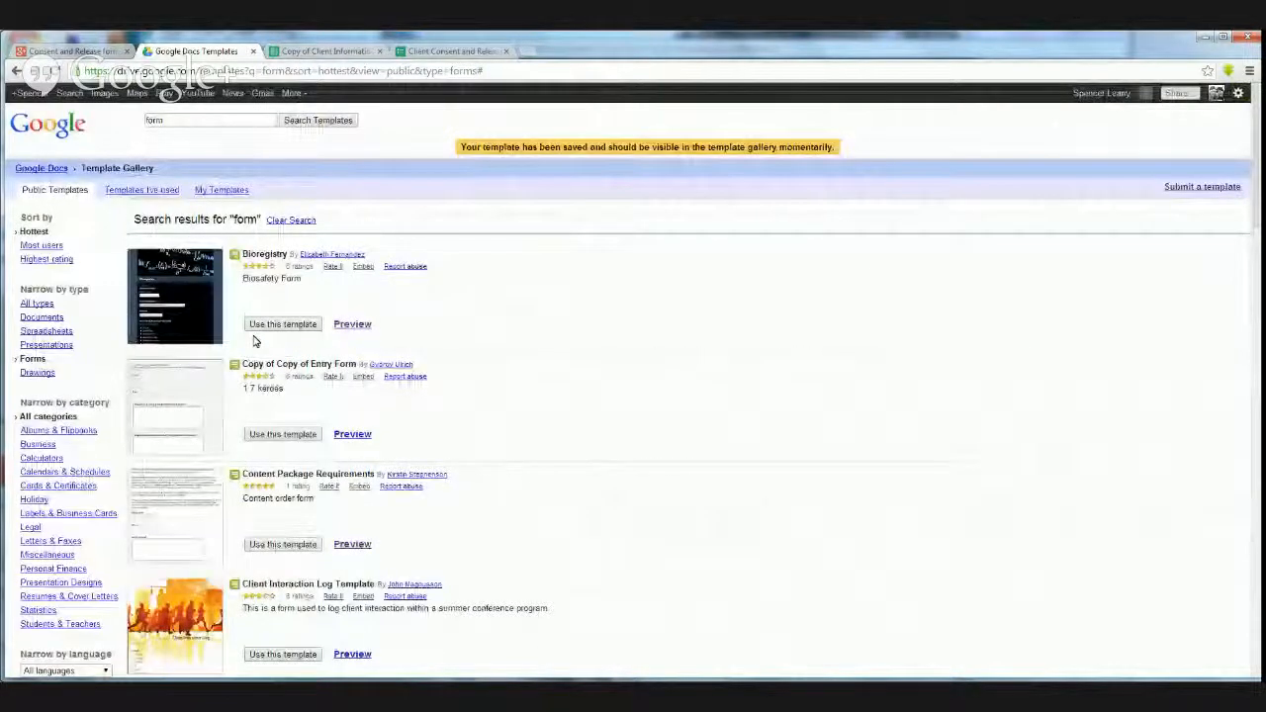
{"action": "scroll", "scroll_direction": "down", "scroll_amount": 3}
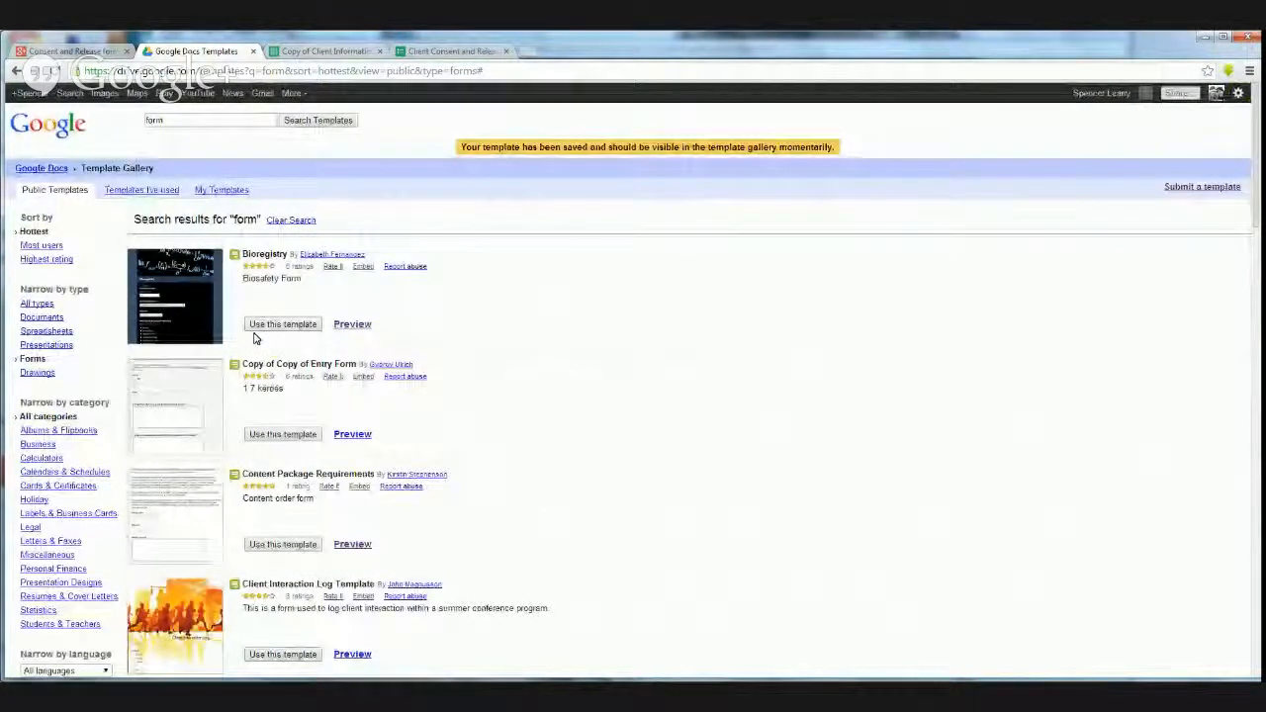
{"action": "left_click", "coordinate": [221, 189]}
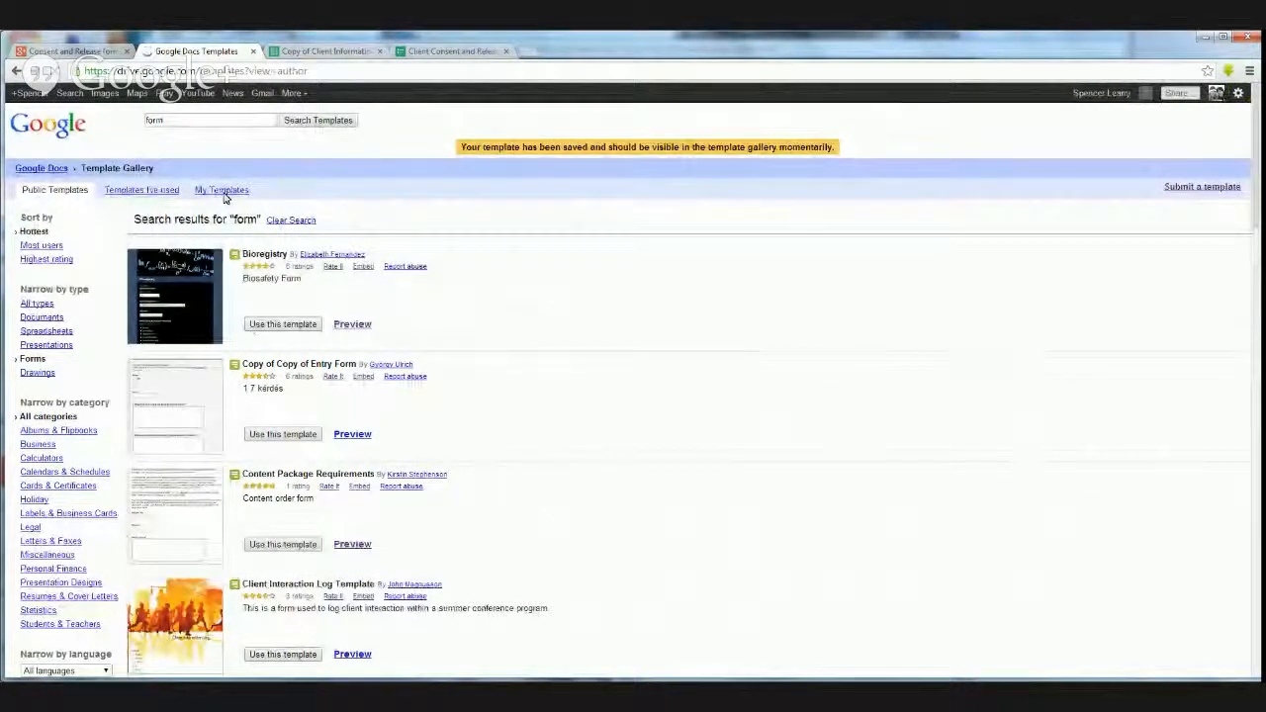
{"action": "left_click", "coordinate": [220, 190]}
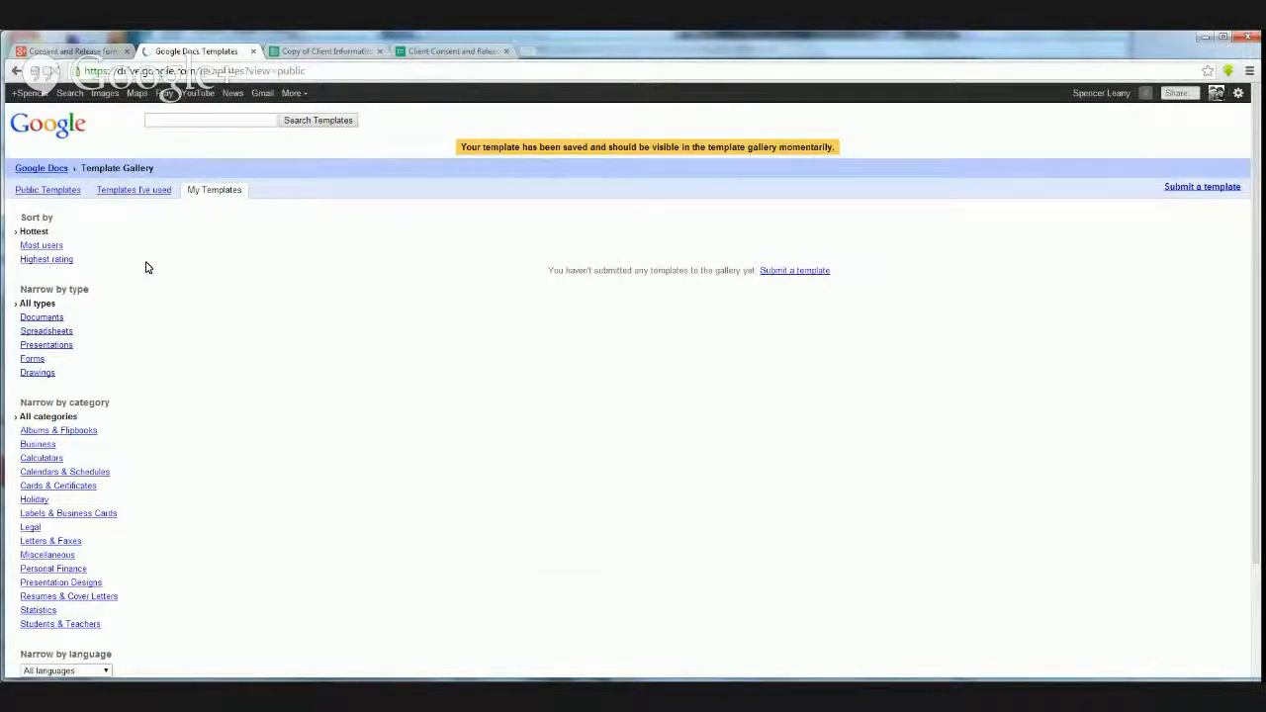
{"action": "left_click", "coordinate": [47, 189]}
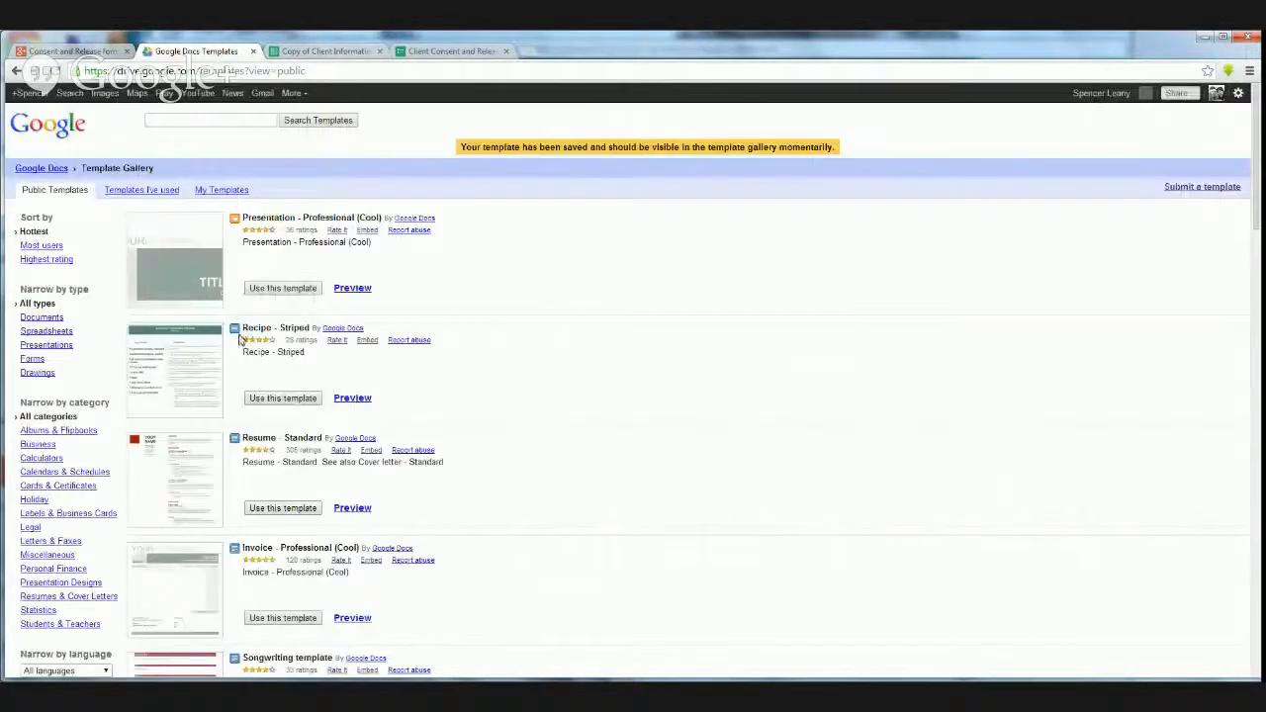
{"action": "scroll", "scroll_direction": "down", "scroll_amount": 3}
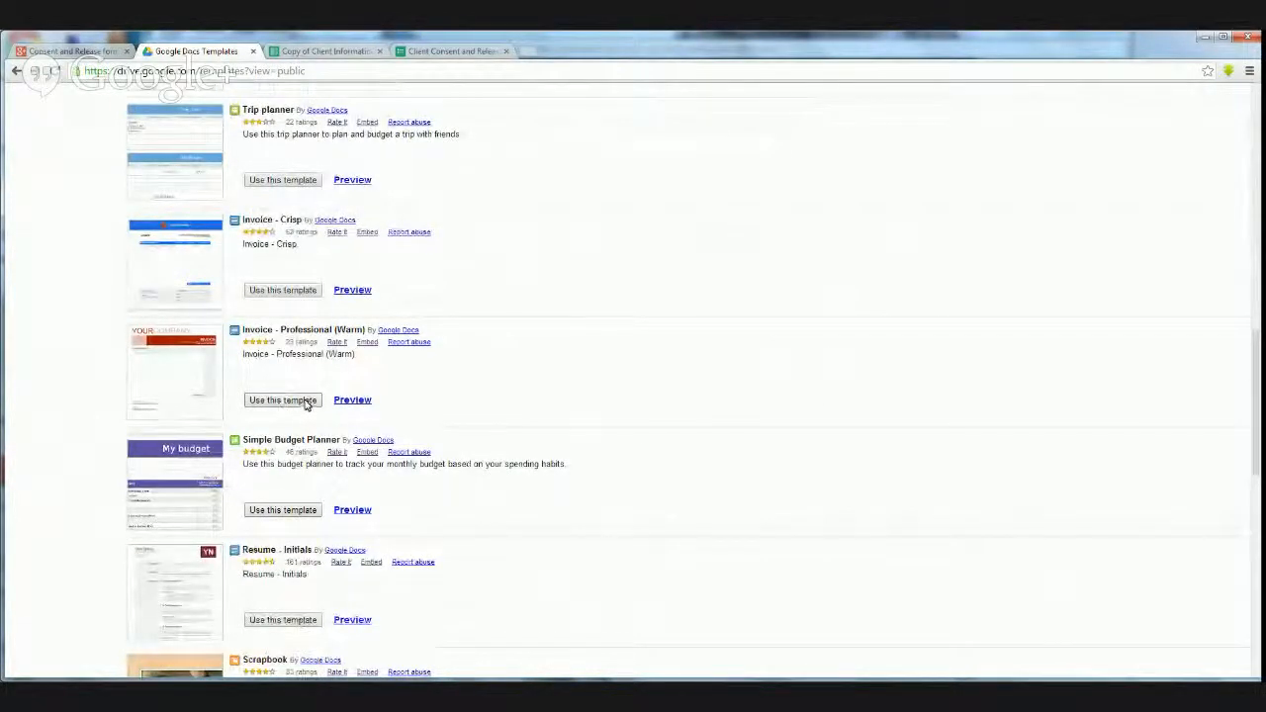
Copy the Invoice - Professional (Warm) template, close the copy, and show the Client Information Sheet.
{"action": "left_click", "coordinate": [282, 400]}
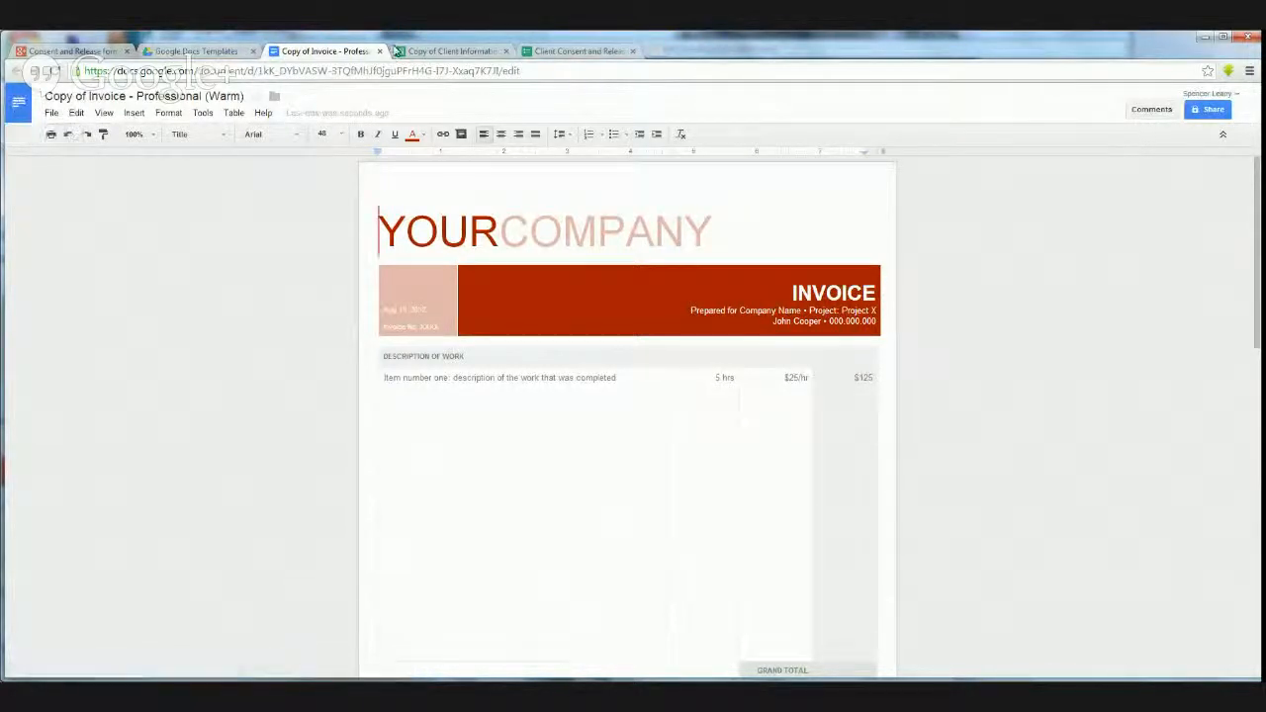
{"action": "left_click", "coordinate": [195, 51]}
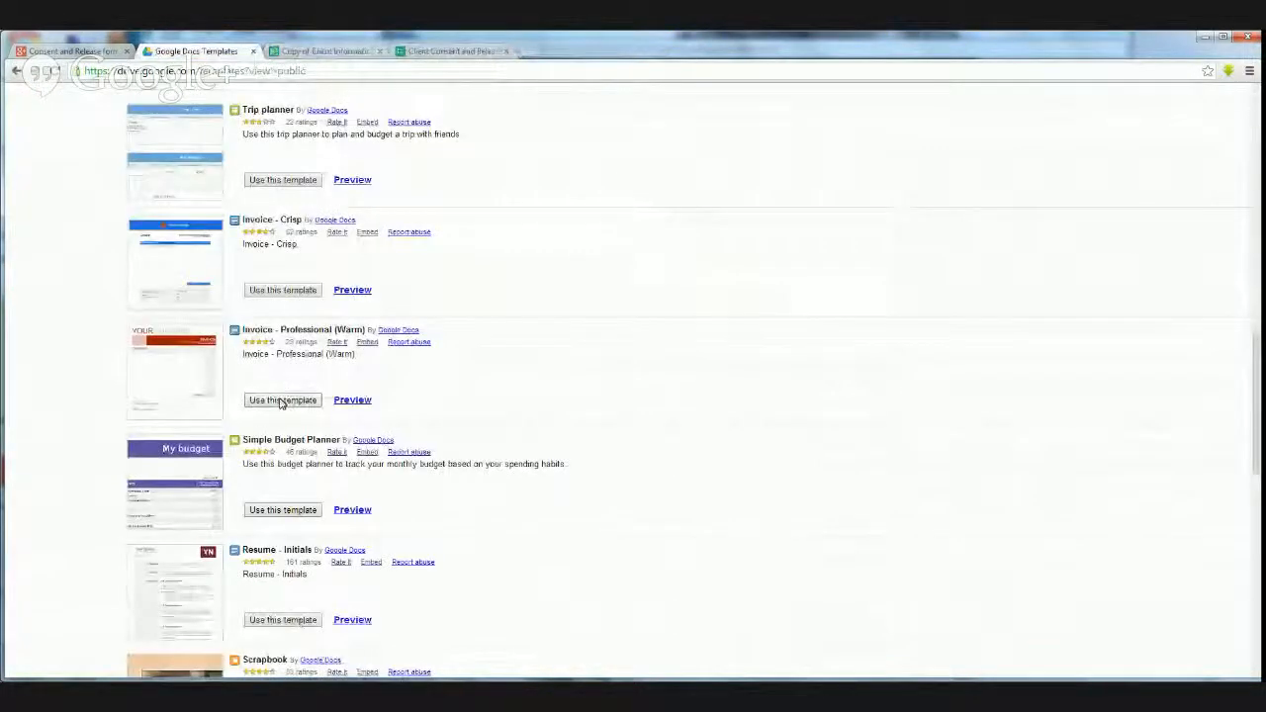
{"action": "left_click", "coordinate": [325, 51]}
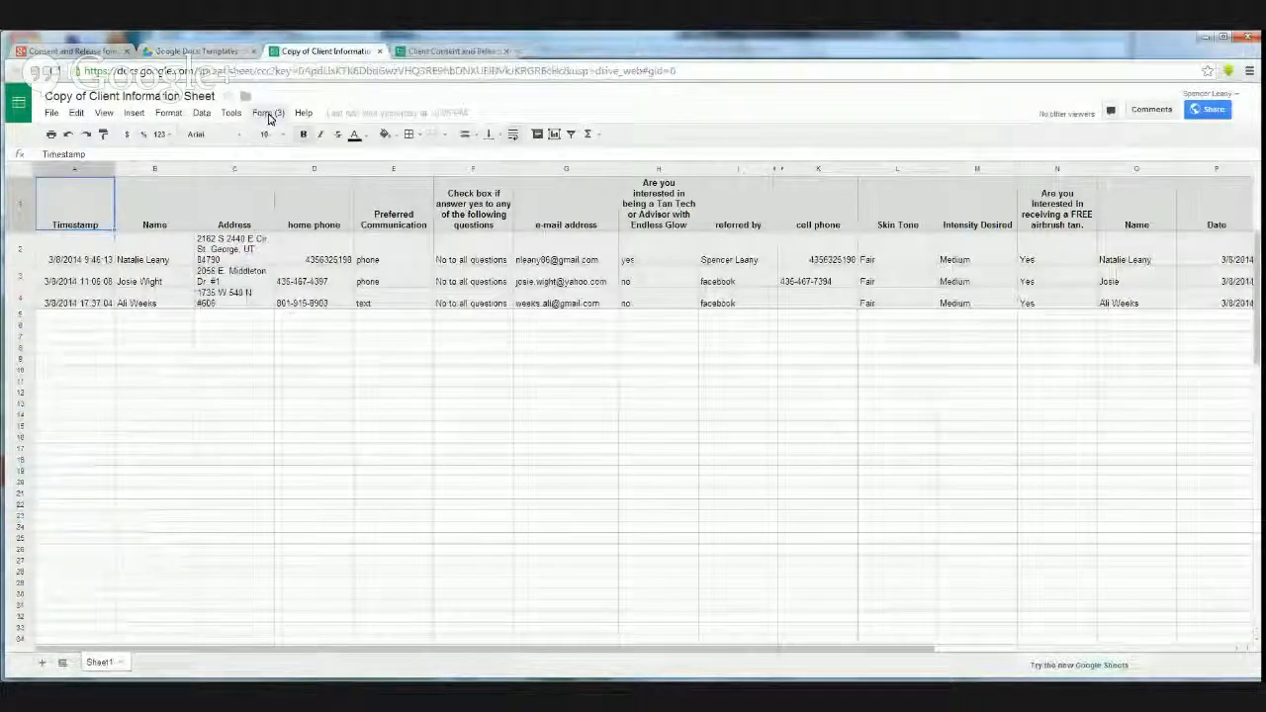
Use Form > Go to live form to open Natalie's Client Consent and Release Form.
{"action": "left_click", "coordinate": [267, 112]}
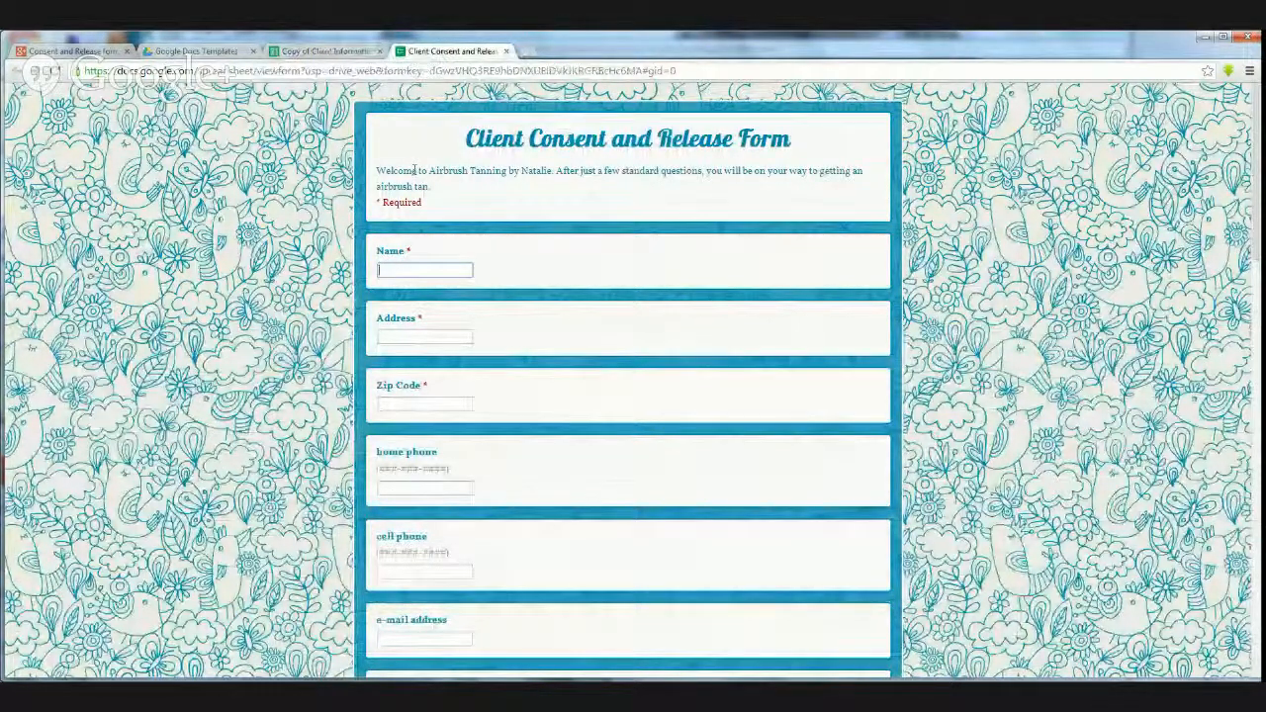
Scroll the live form to the end of the Consent and Release terms, then show the Client Information Sheet.
{"action": "scroll", "scroll_direction": "down", "scroll_amount": 3}
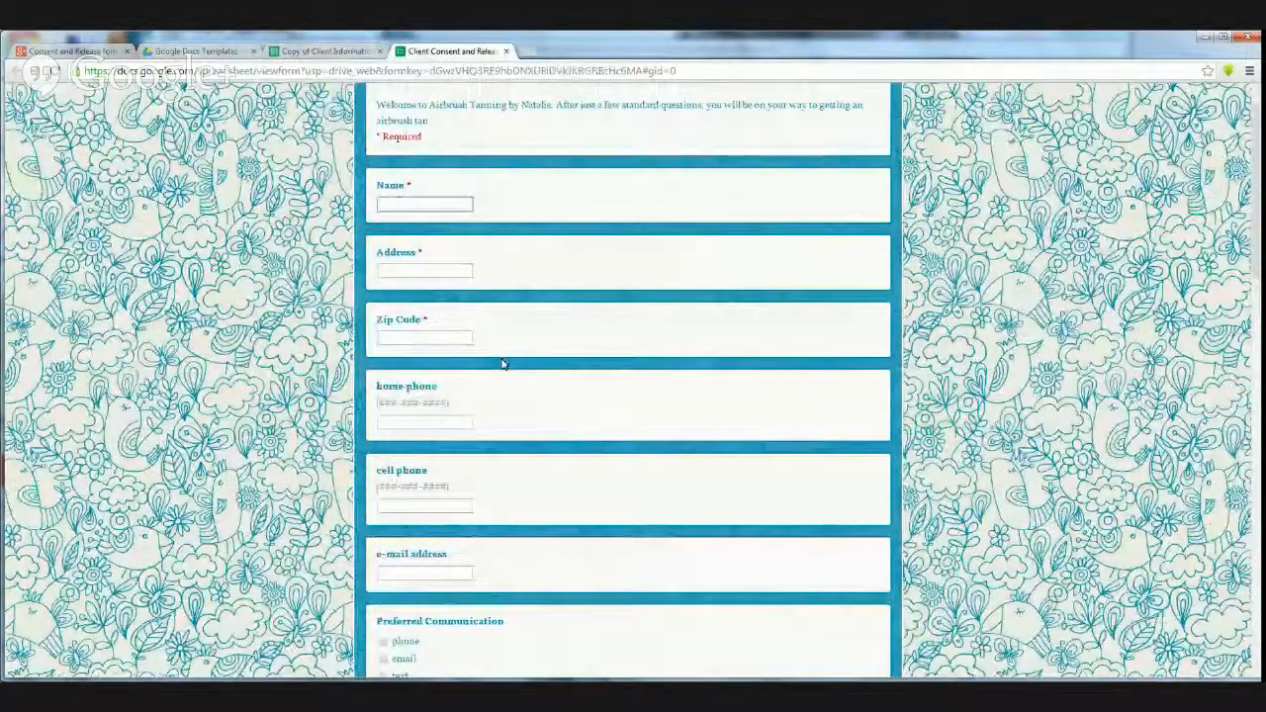
{"action": "scroll", "scroll_direction": "down", "scroll_amount": 3}
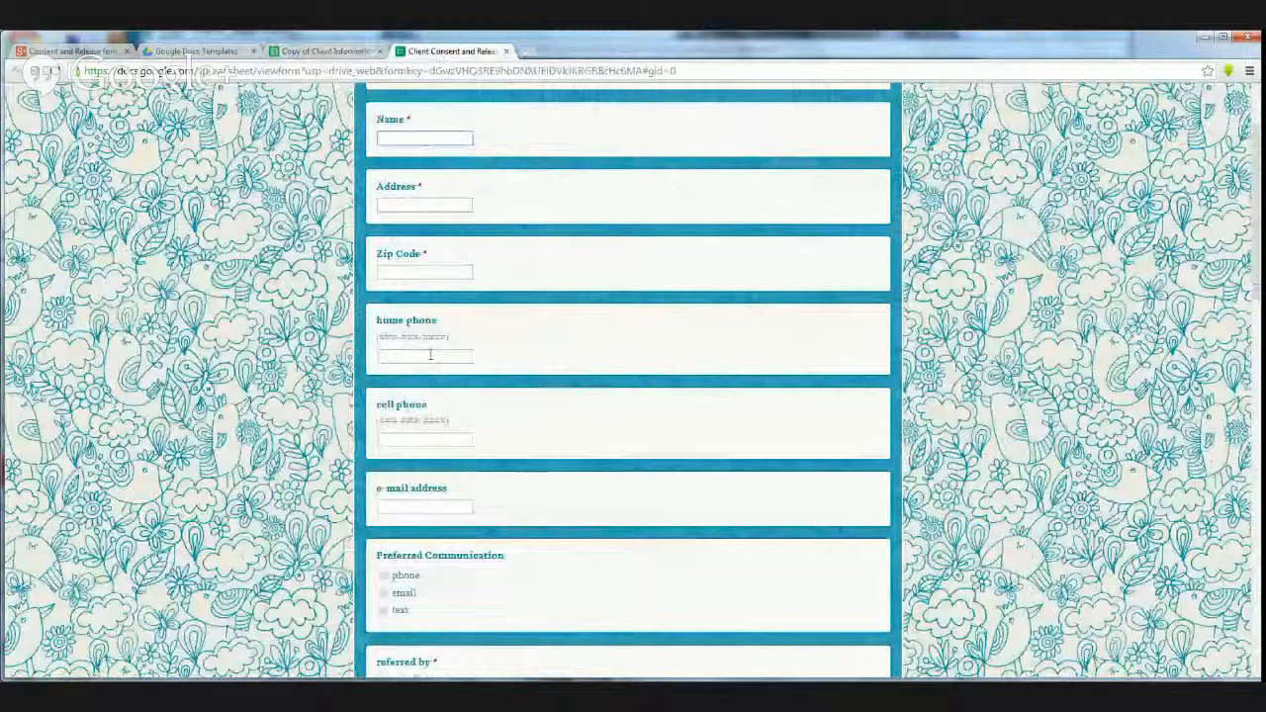
{"action": "scroll", "scroll_direction": "down", "scroll_amount": 3}
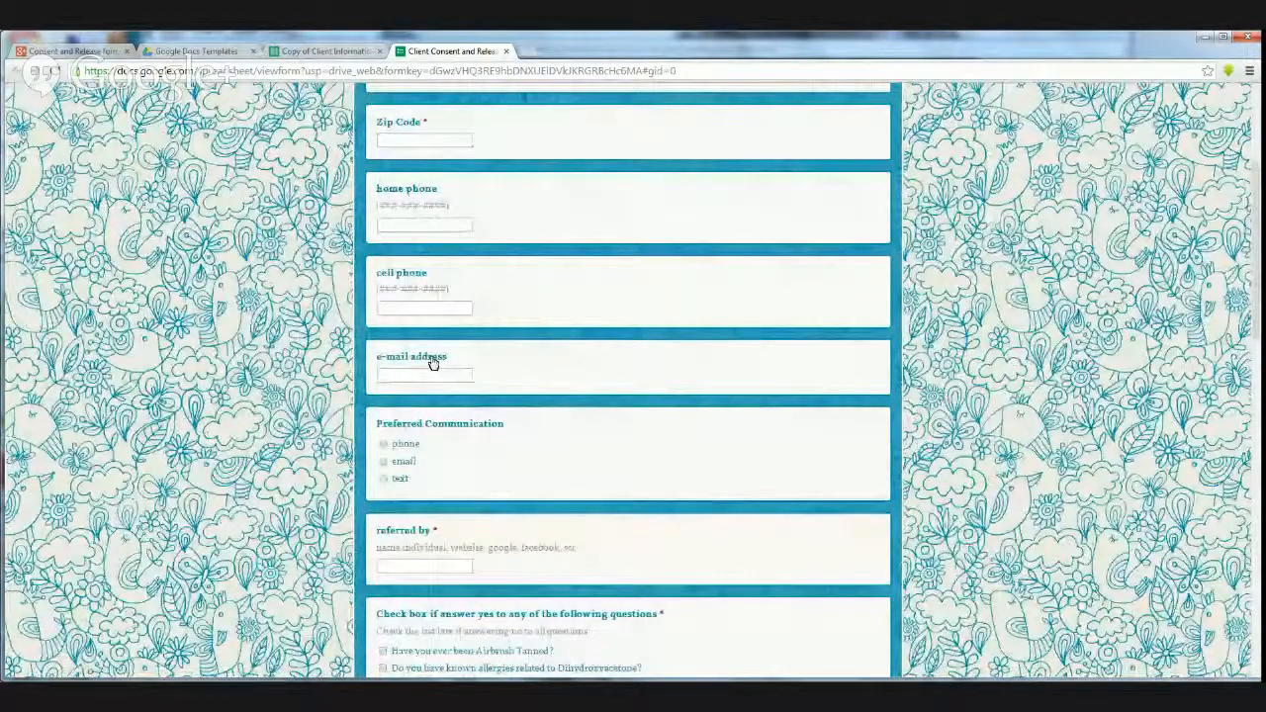
{"action": "scroll", "scroll_direction": "up", "scroll_amount": 3}
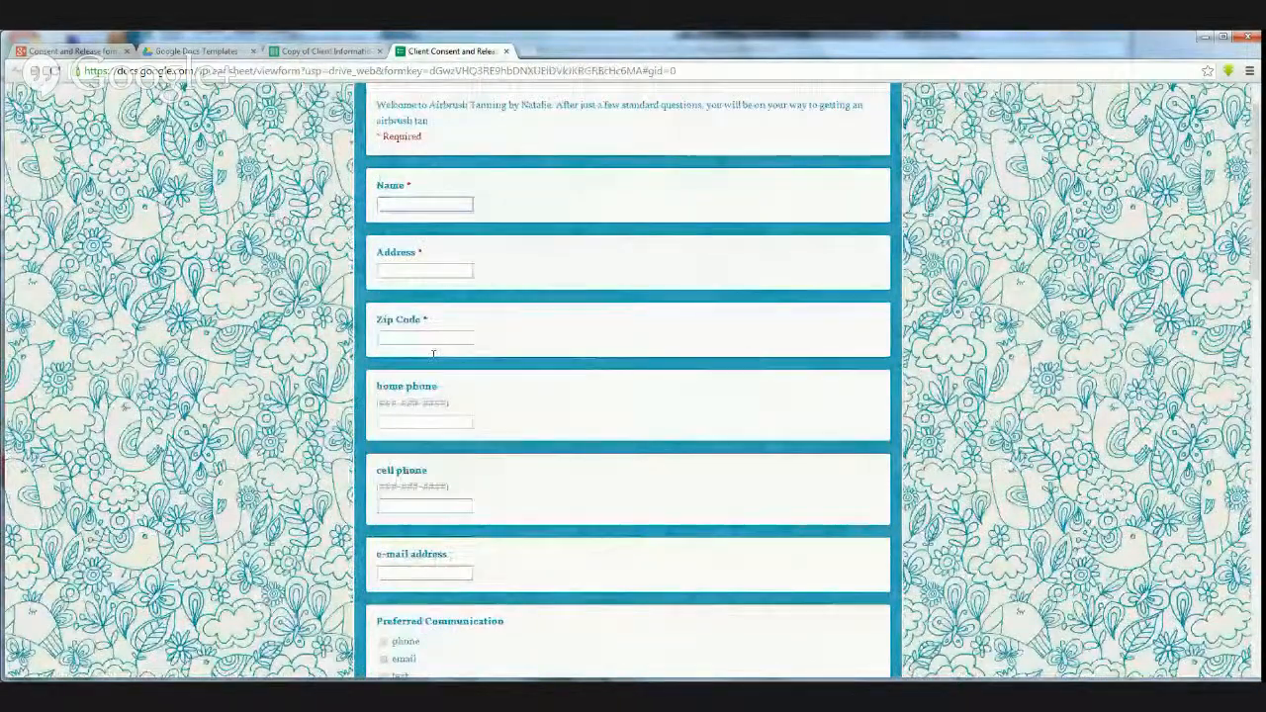
{"action": "scroll", "scroll_direction": "up", "scroll_amount": 3}
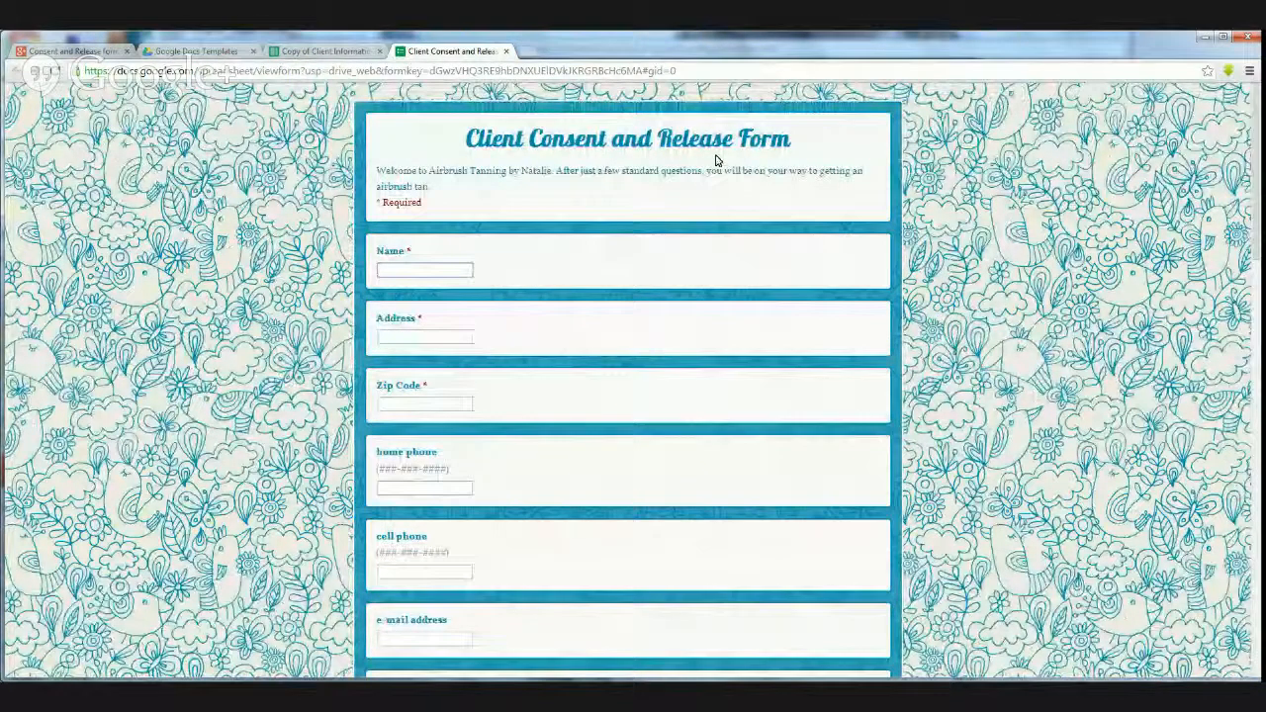
{"action": "scroll", "scroll_direction": "down", "scroll_amount": 3}
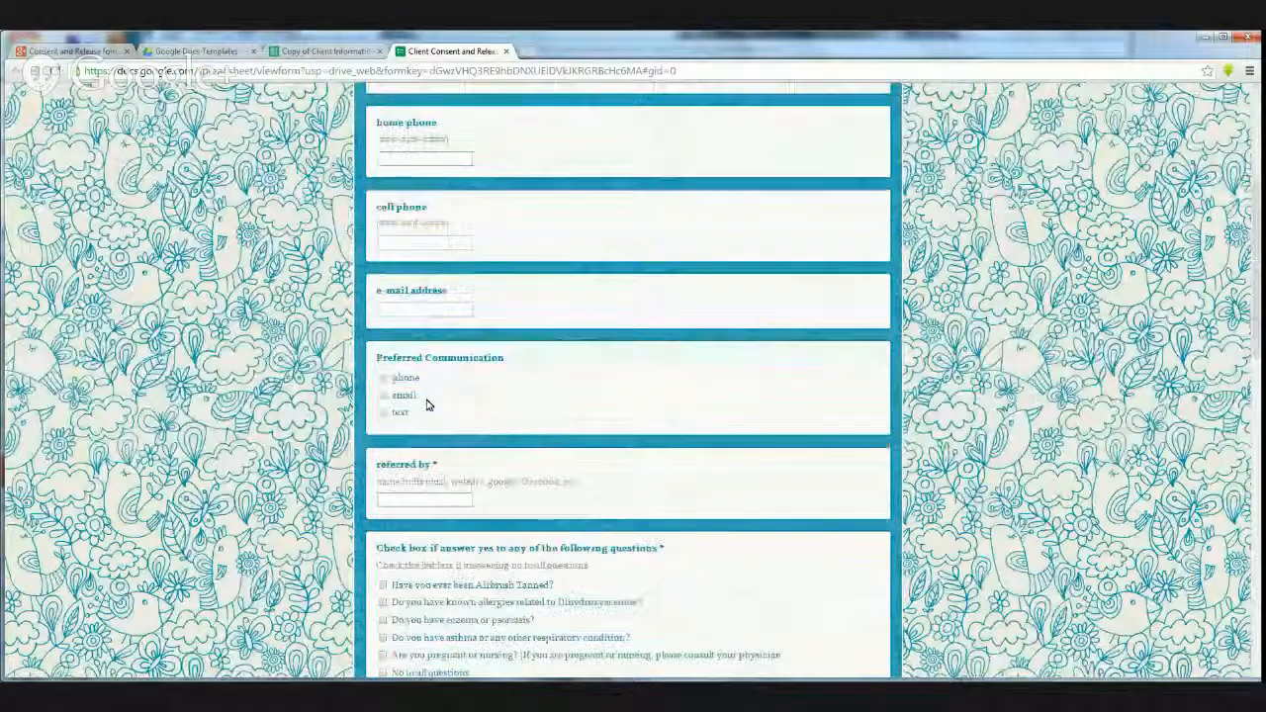
{"action": "scroll", "scroll_direction": "down", "scroll_amount": 3}
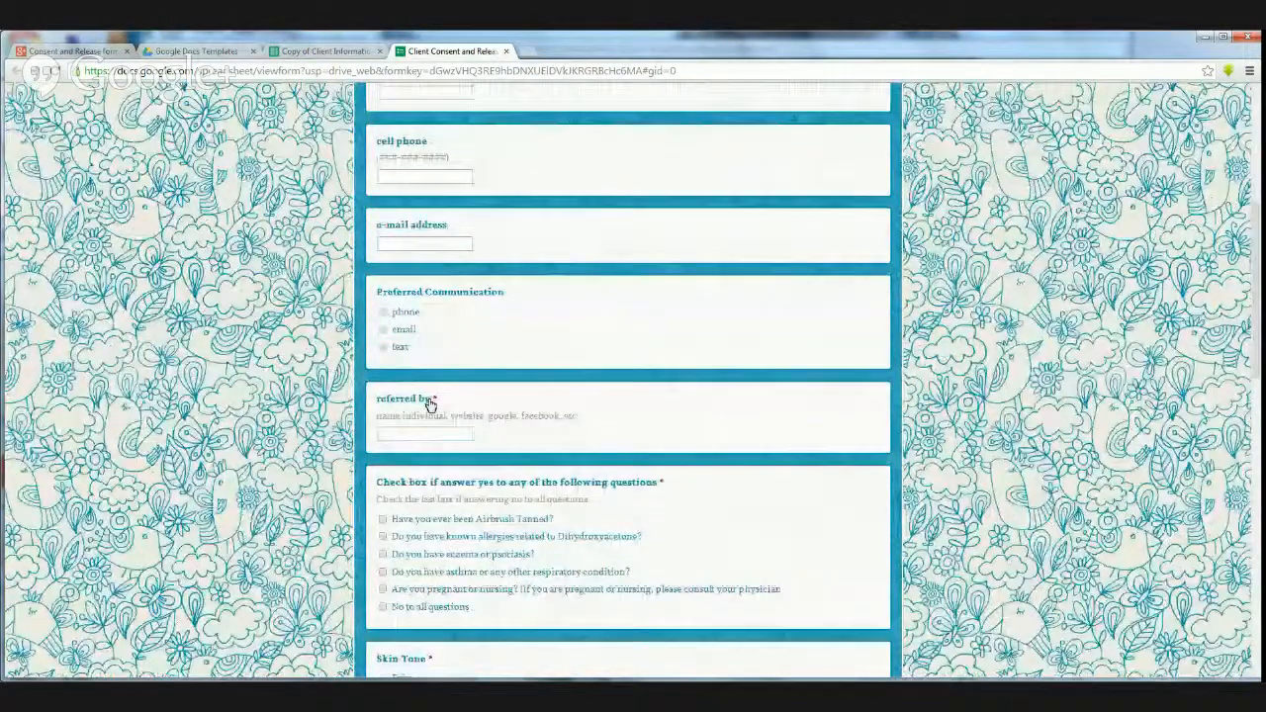
{"action": "scroll", "scroll_direction": "down", "scroll_amount": 3}
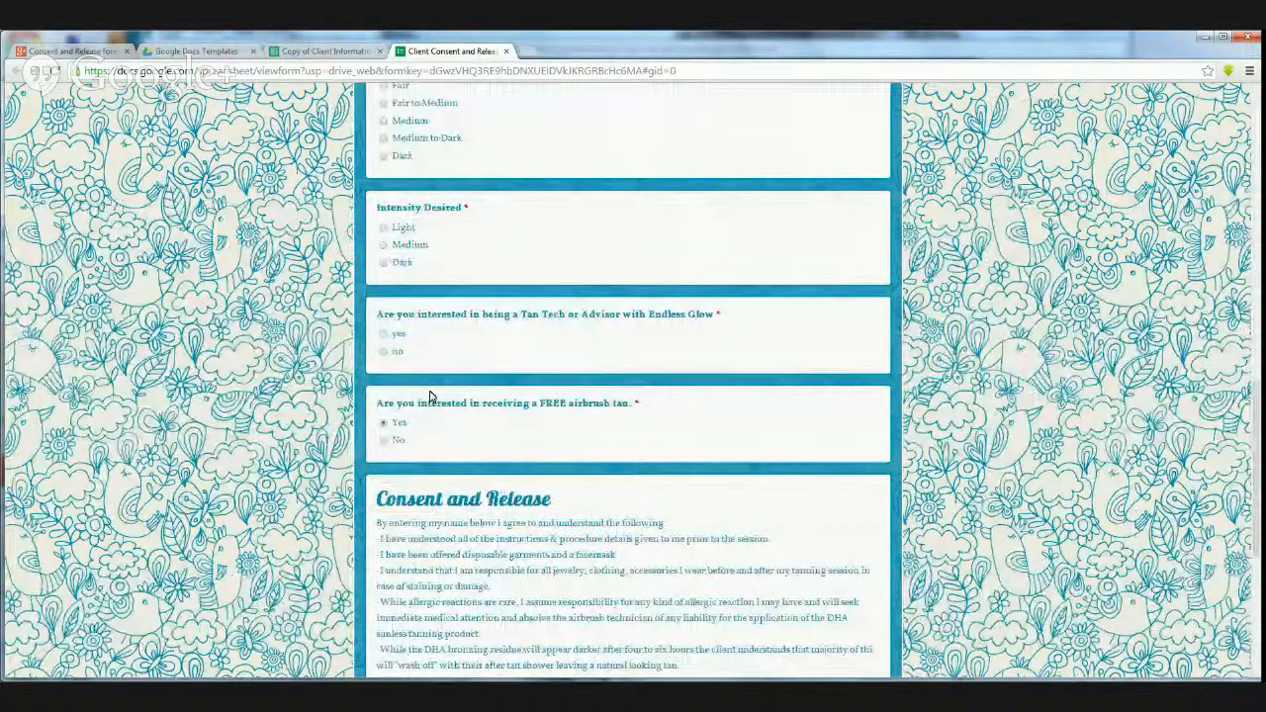
{"action": "scroll", "scroll_direction": "down", "scroll_amount": 3}
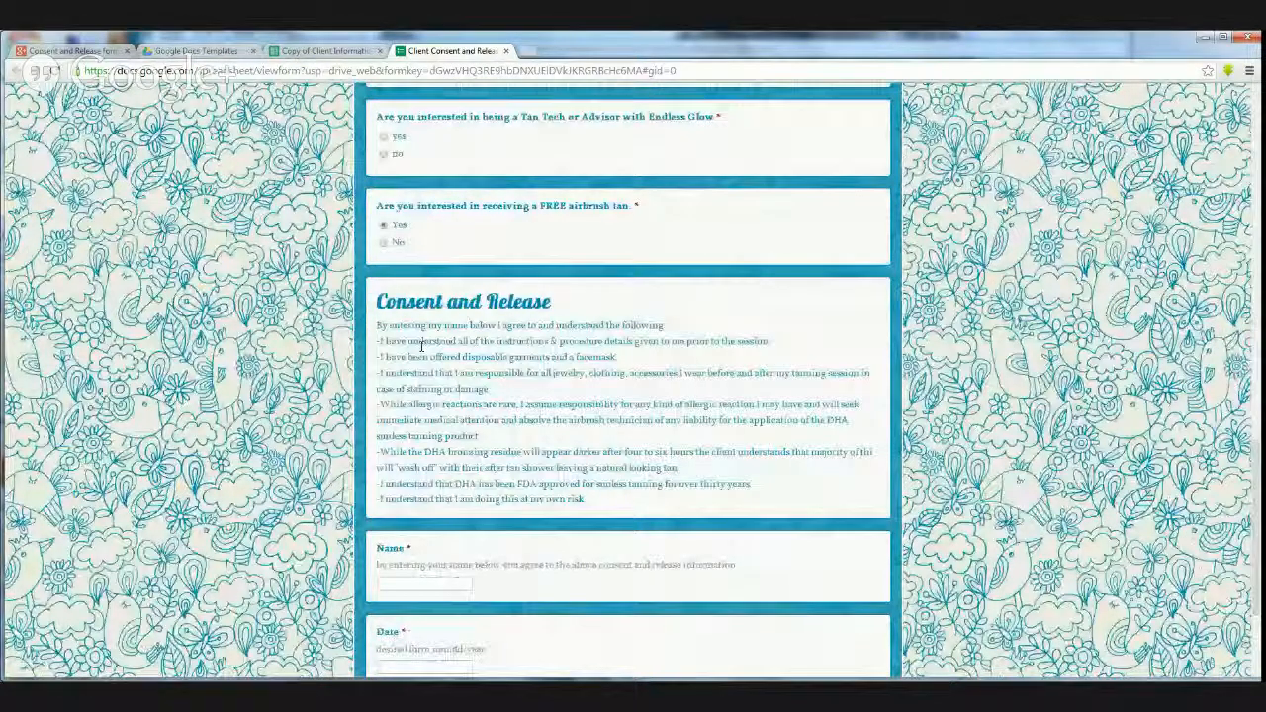
{"action": "scroll", "scroll_direction": "down", "scroll_amount": 3}
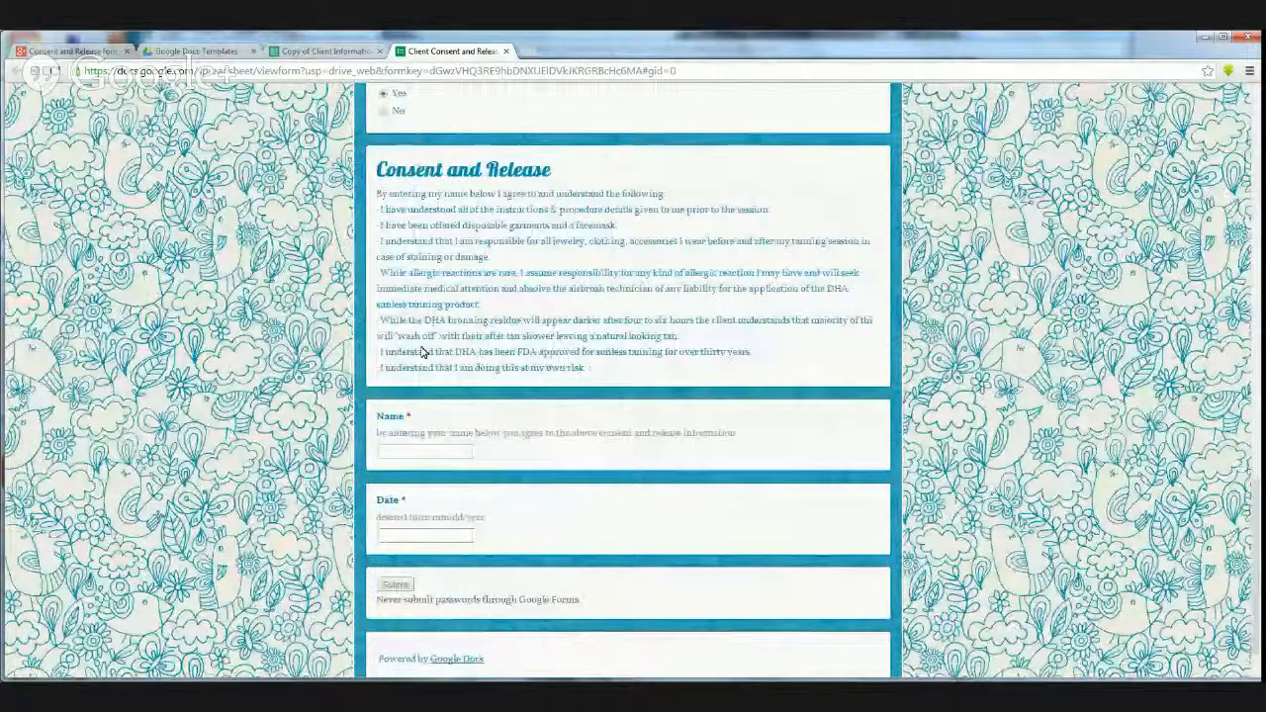
{"action": "scroll", "scroll_direction": "down", "scroll_amount": 3}
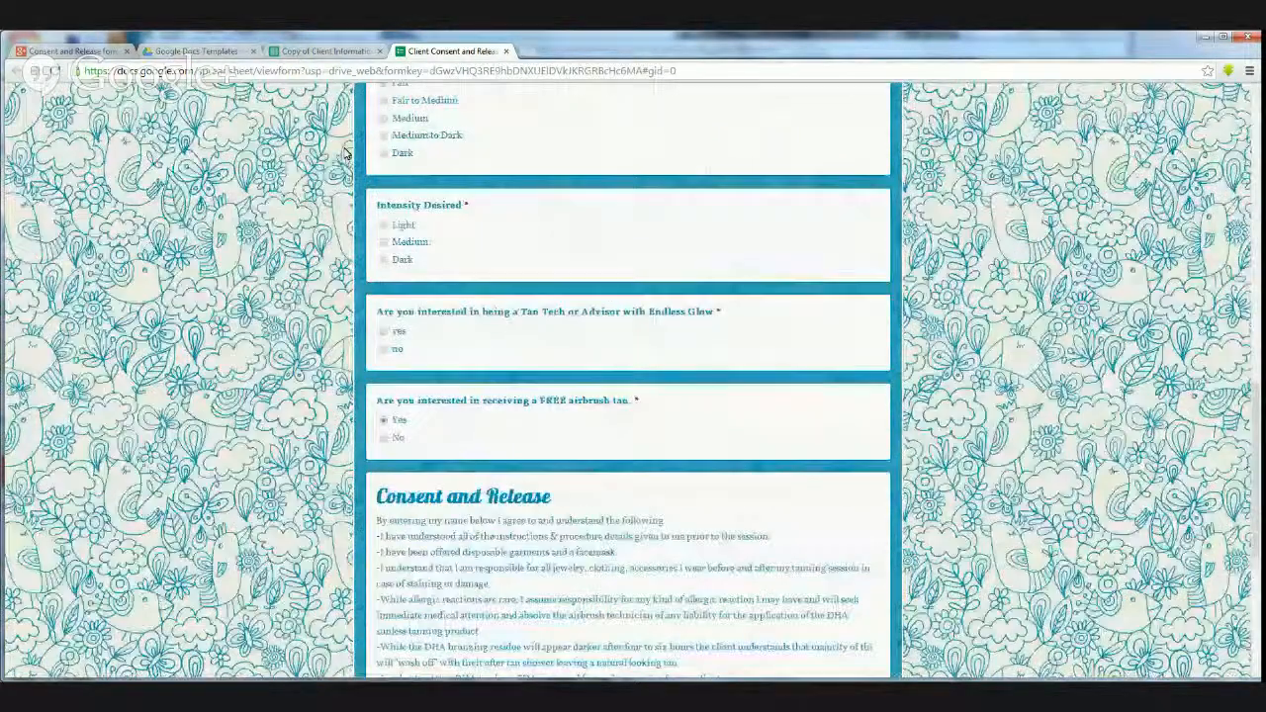
{"action": "left_click", "coordinate": [326, 50]}
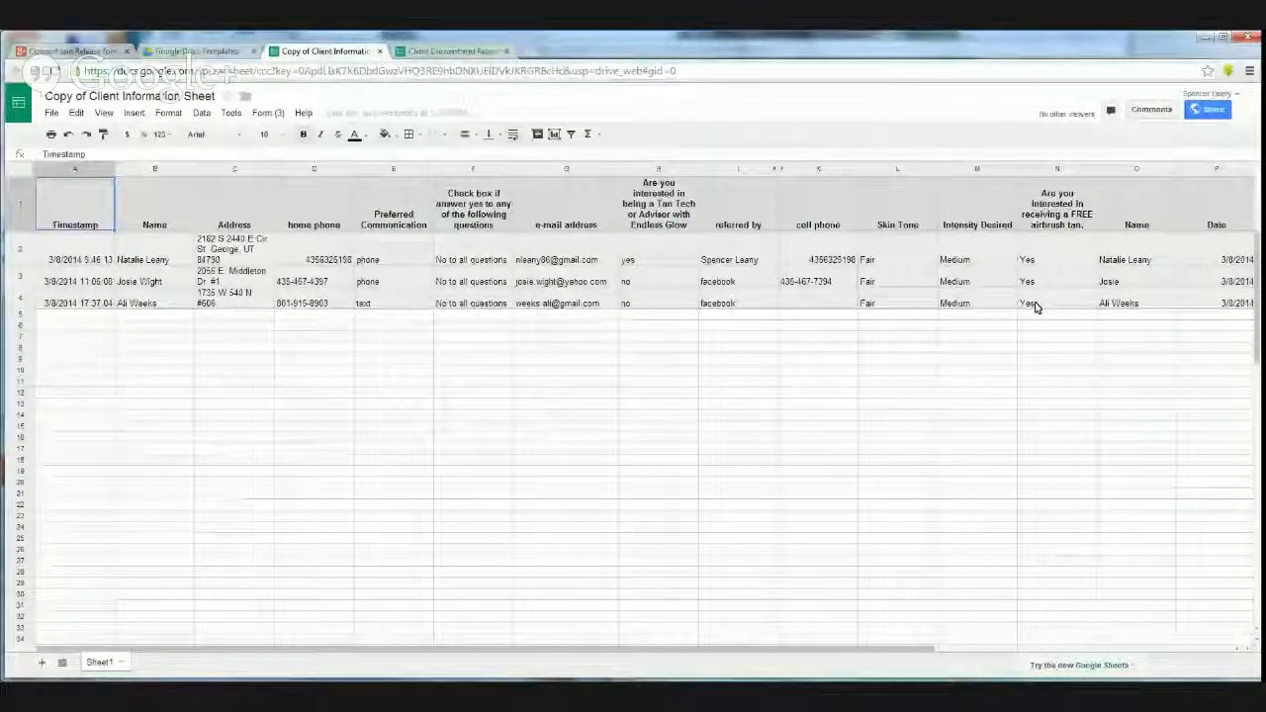
Review response rows 2–4, select the e-mail address column, and return to the consent form.
{"action": "left_click", "coordinate": [455, 50]}
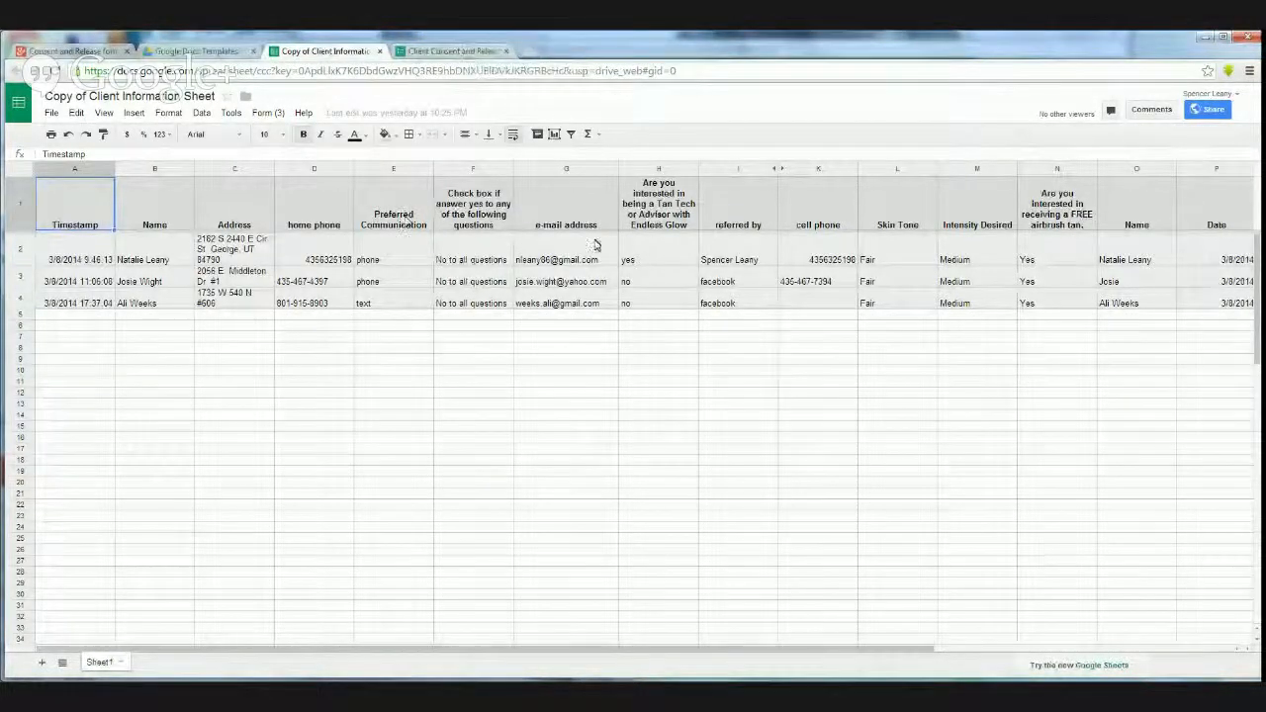
{"action": "left_click", "coordinate": [566, 259]}
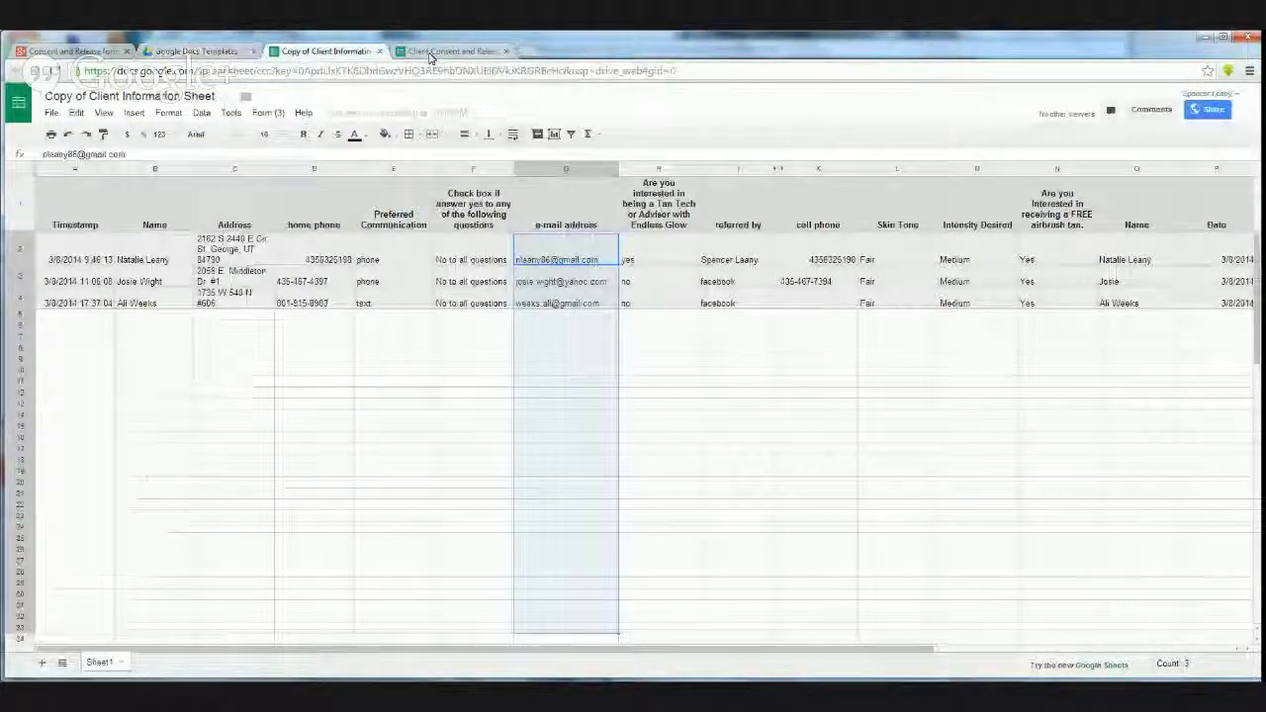
{"action": "left_click", "coordinate": [453, 50]}
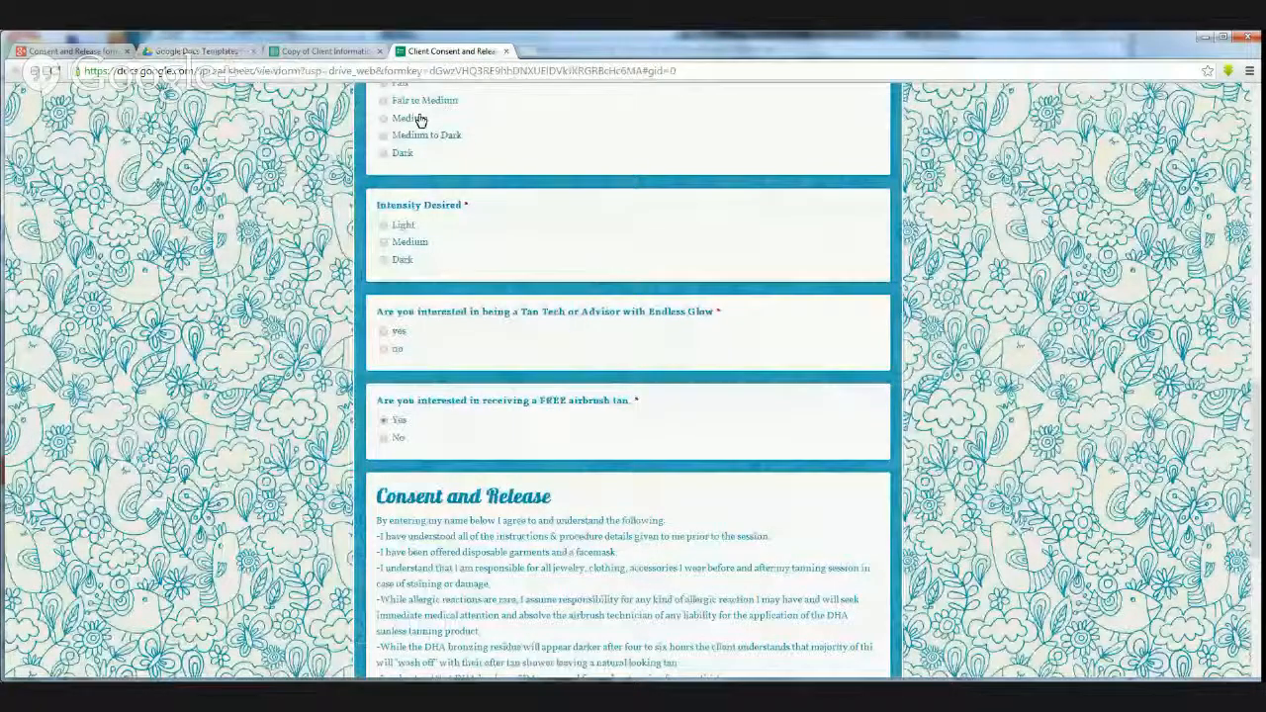
Switch between the consent form and responses spreadsheet, then show the Docs Template Gallery.
{"action": "left_click", "coordinate": [327, 51]}
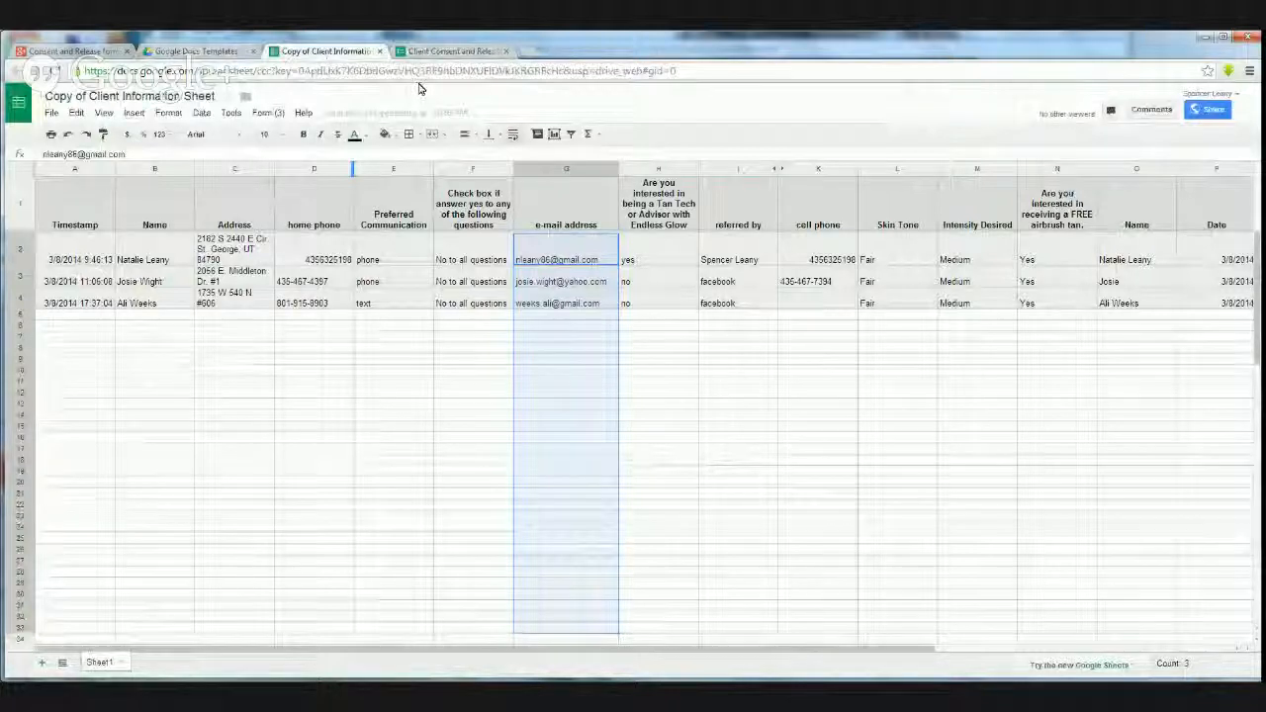
{"action": "left_click", "coordinate": [450, 50]}
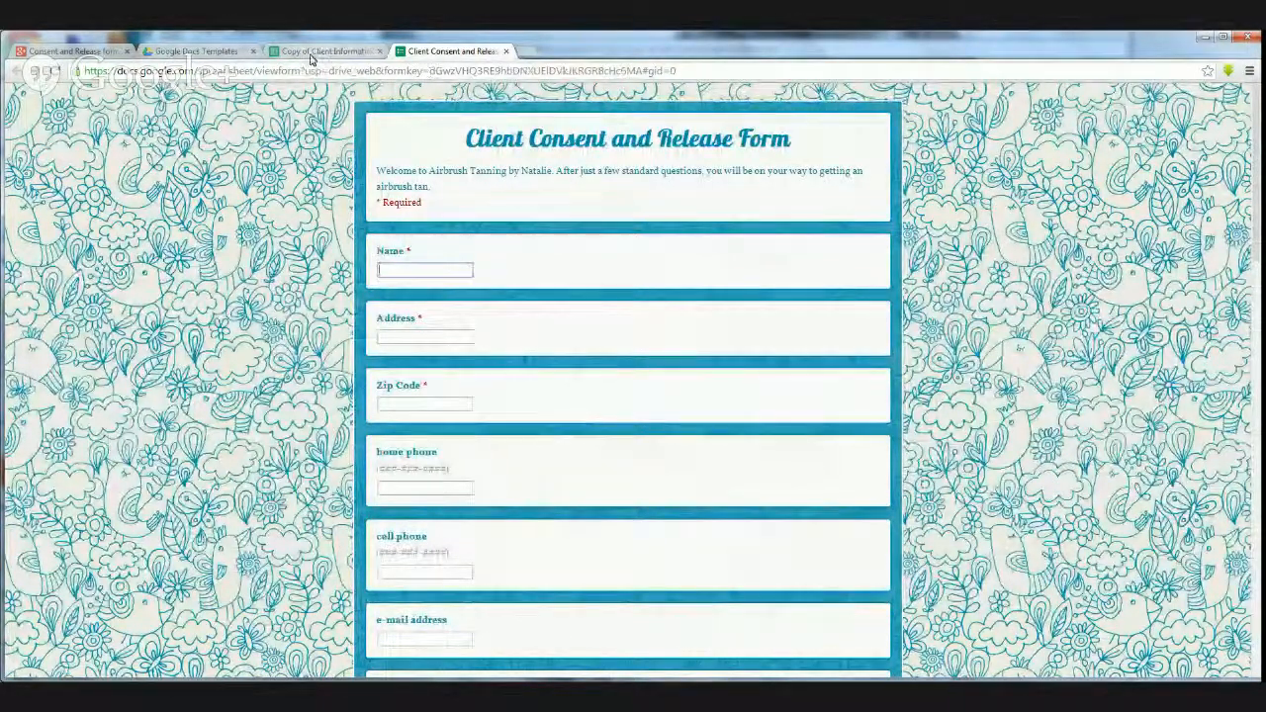
{"action": "mouse_move", "coordinate": [331, 51]}
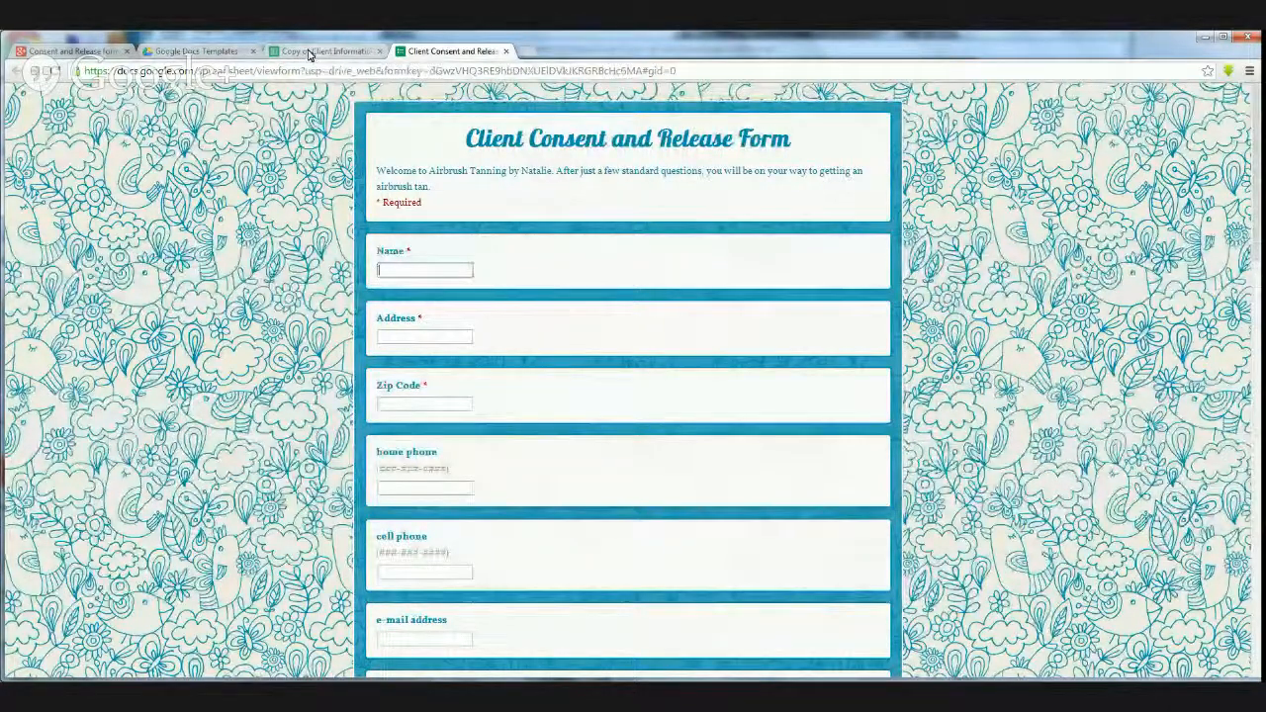
{"action": "left_click", "coordinate": [326, 50]}
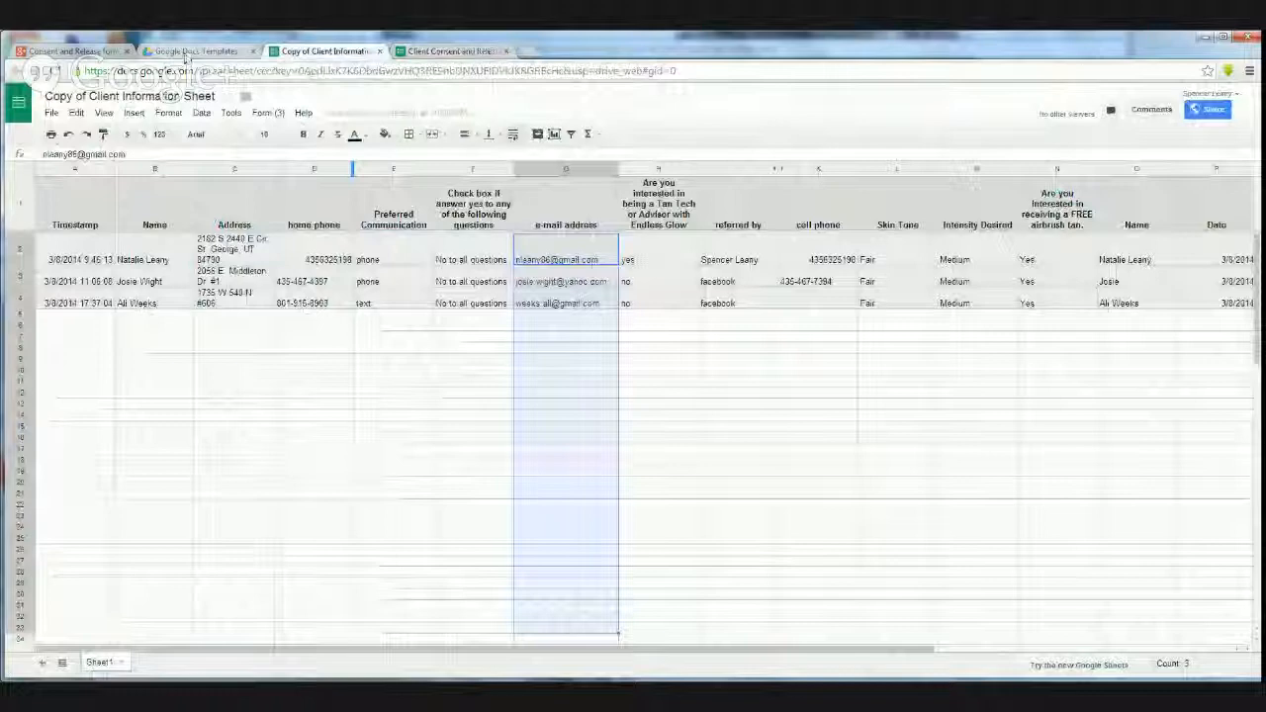
{"action": "left_click", "coordinate": [195, 51]}
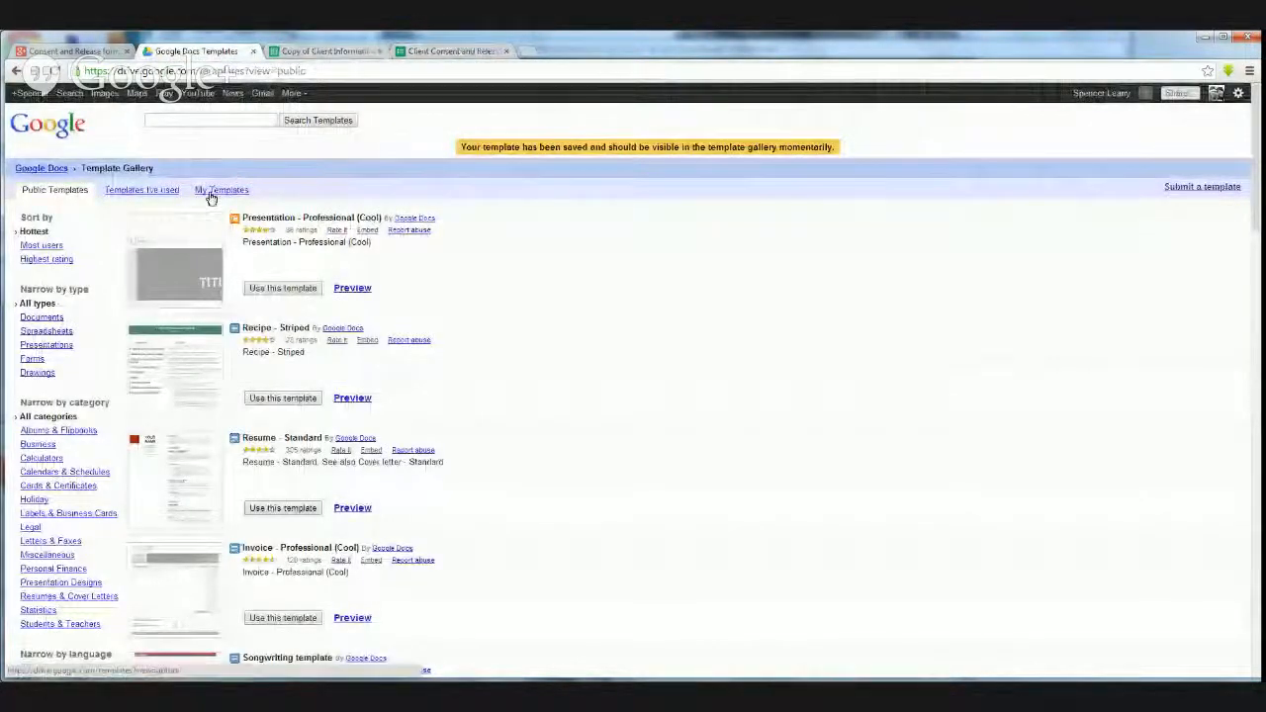
Check My Templates for submitted templates, rechecking the responses spreadsheet in between.
{"action": "left_click", "coordinate": [220, 189]}
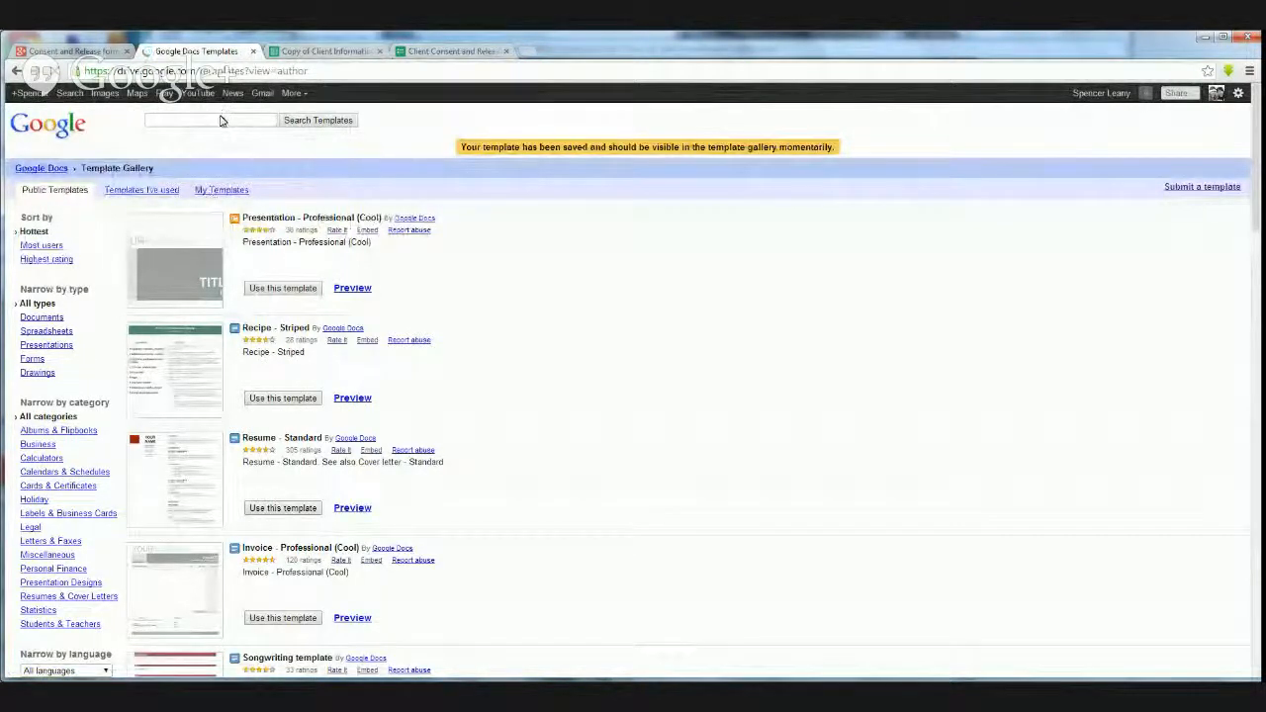
{"action": "left_click", "coordinate": [219, 189]}
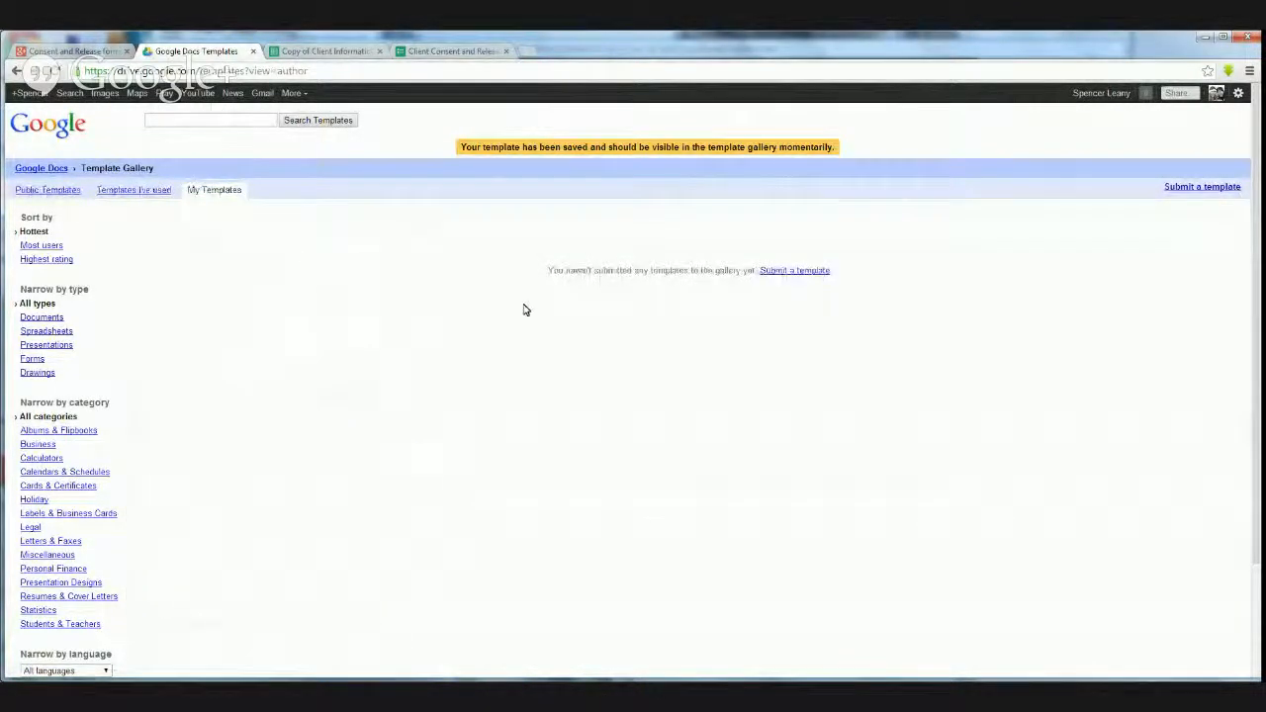
{"action": "mouse_move", "coordinate": [519, 304]}
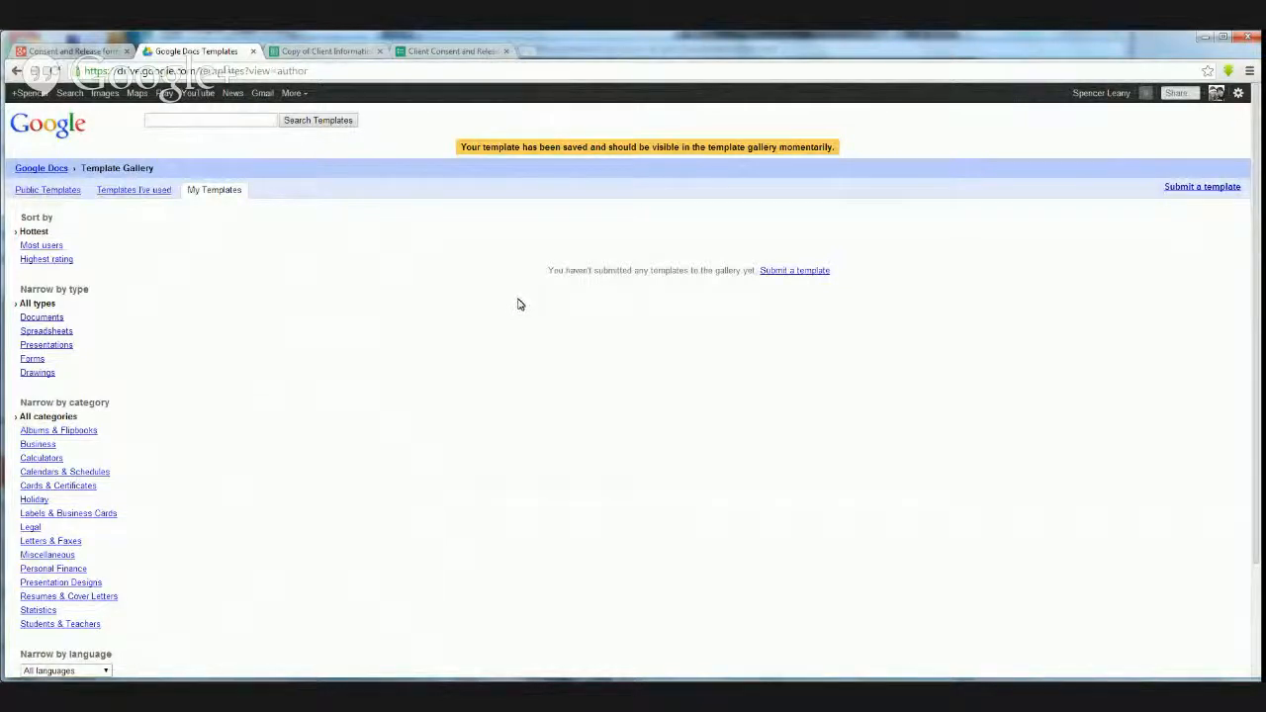
{"action": "mouse_move", "coordinate": [305, 273]}
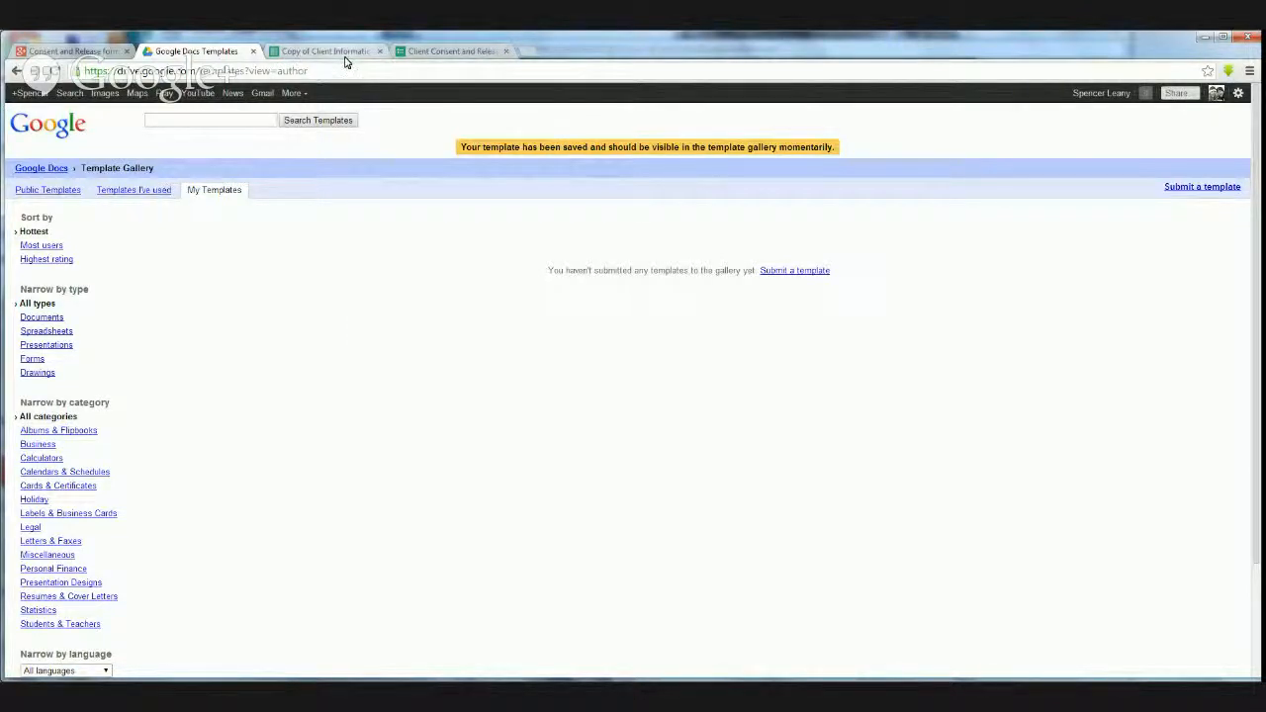
{"action": "mouse_move", "coordinate": [235, 161]}
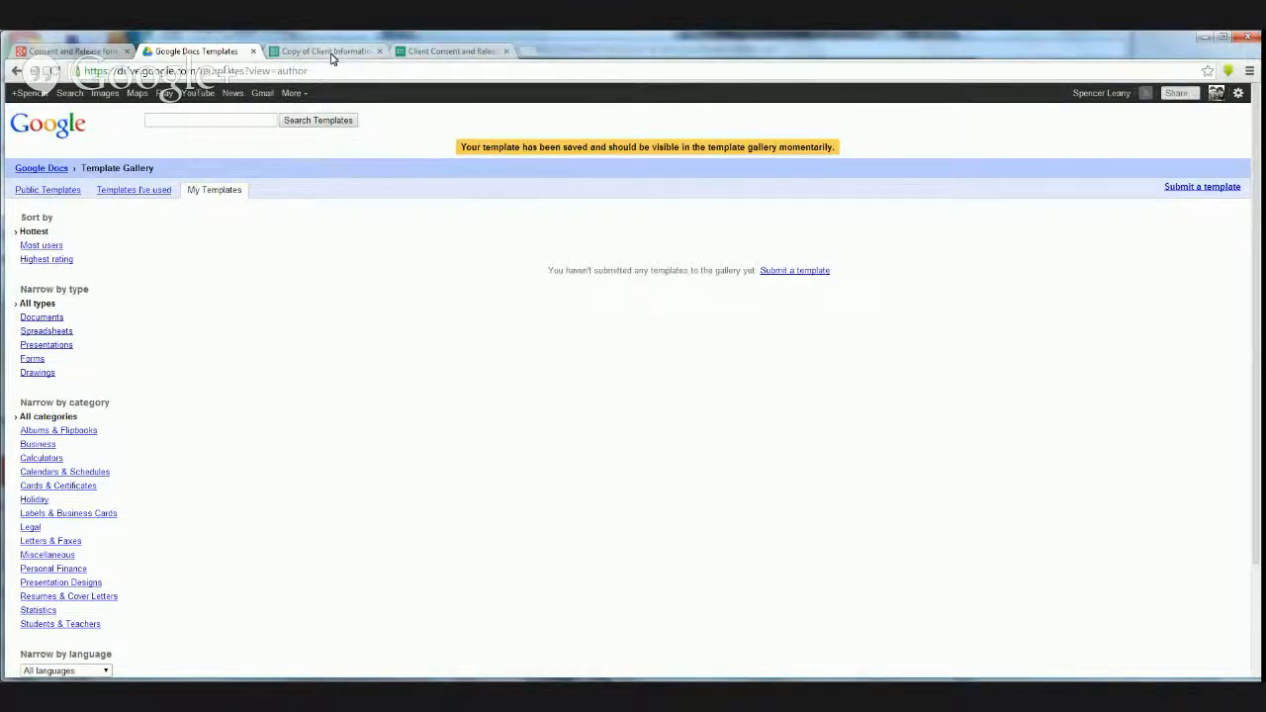
{"action": "left_click", "coordinate": [326, 50]}
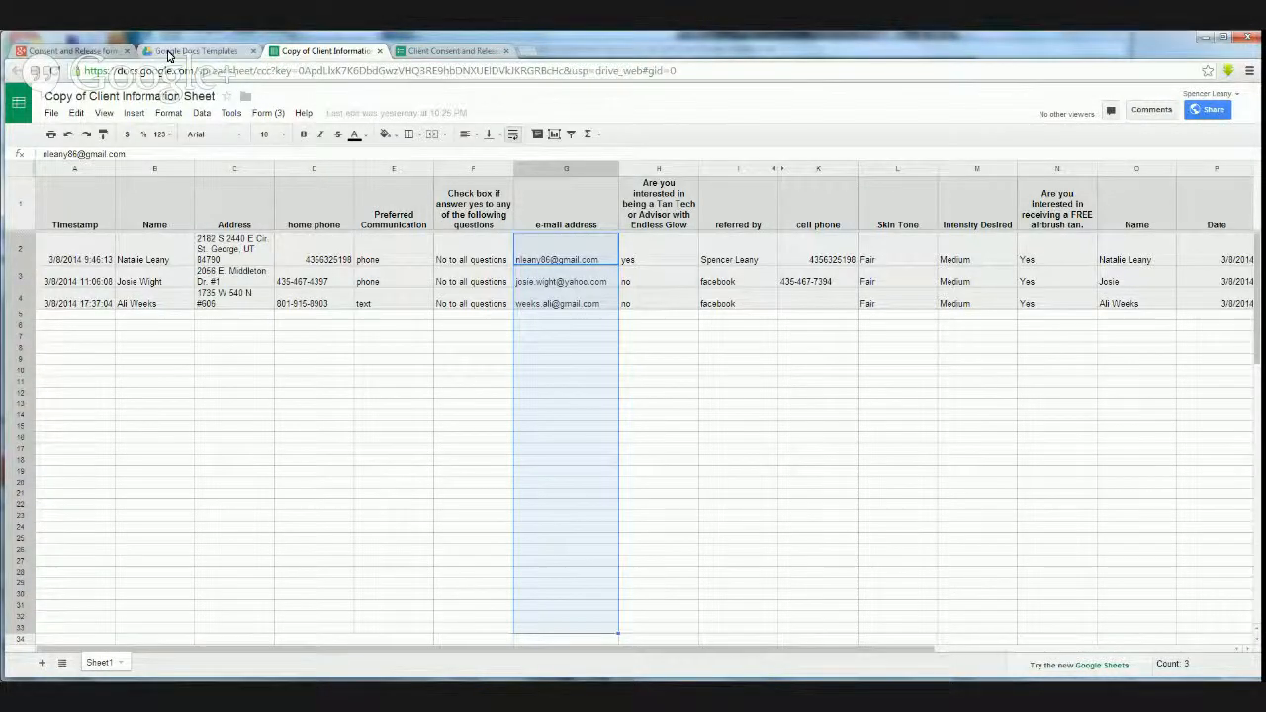
{"action": "left_click", "coordinate": [195, 51]}
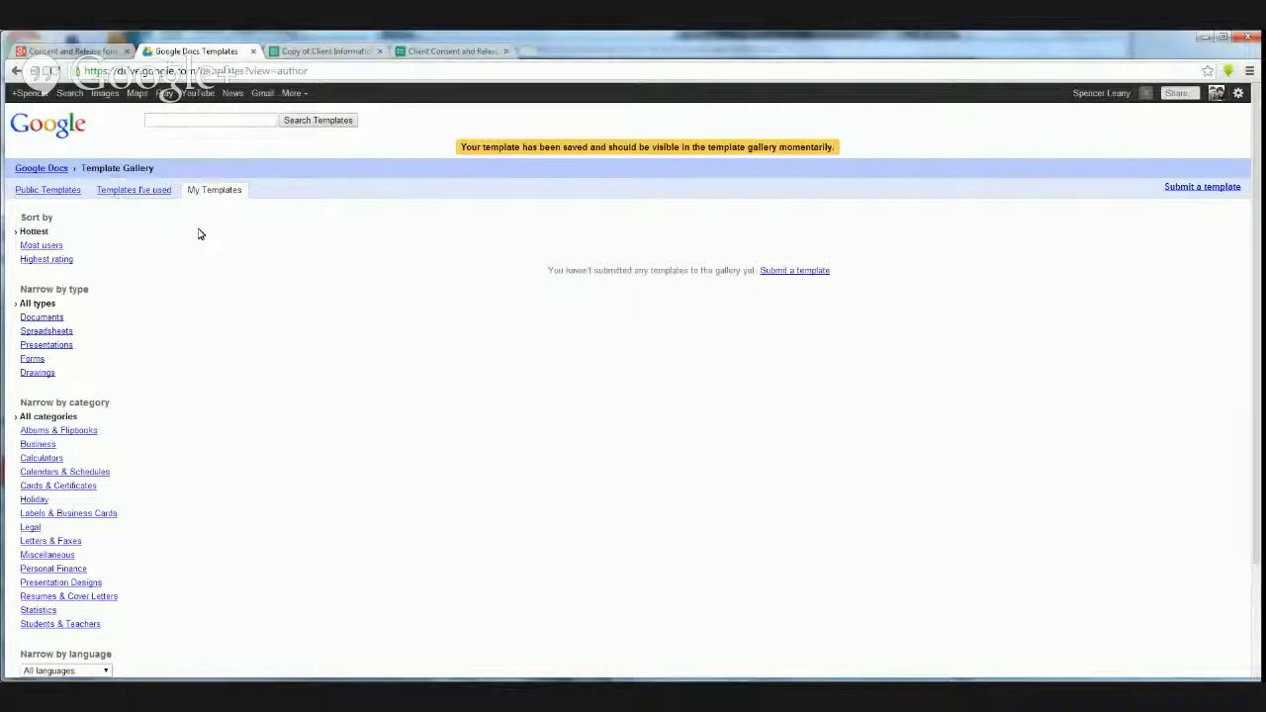
{"action": "mouse_move", "coordinate": [288, 207]}
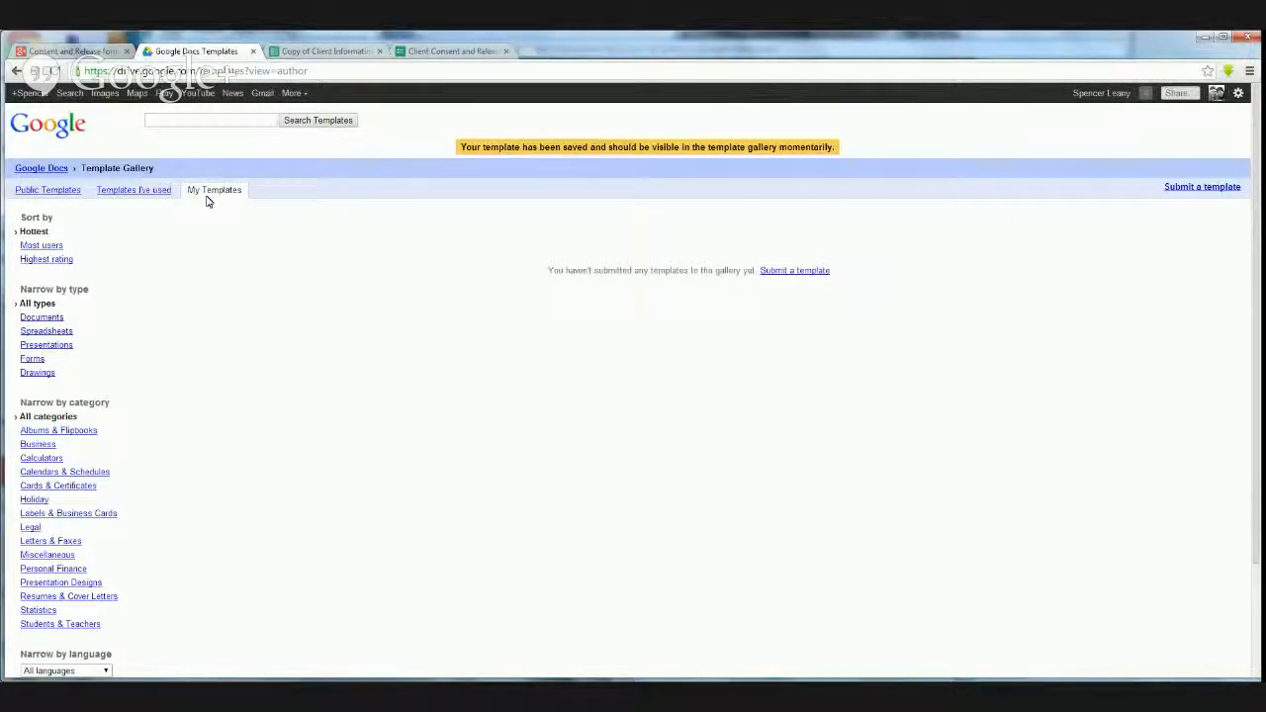
{"action": "mouse_move", "coordinate": [310, 260]}
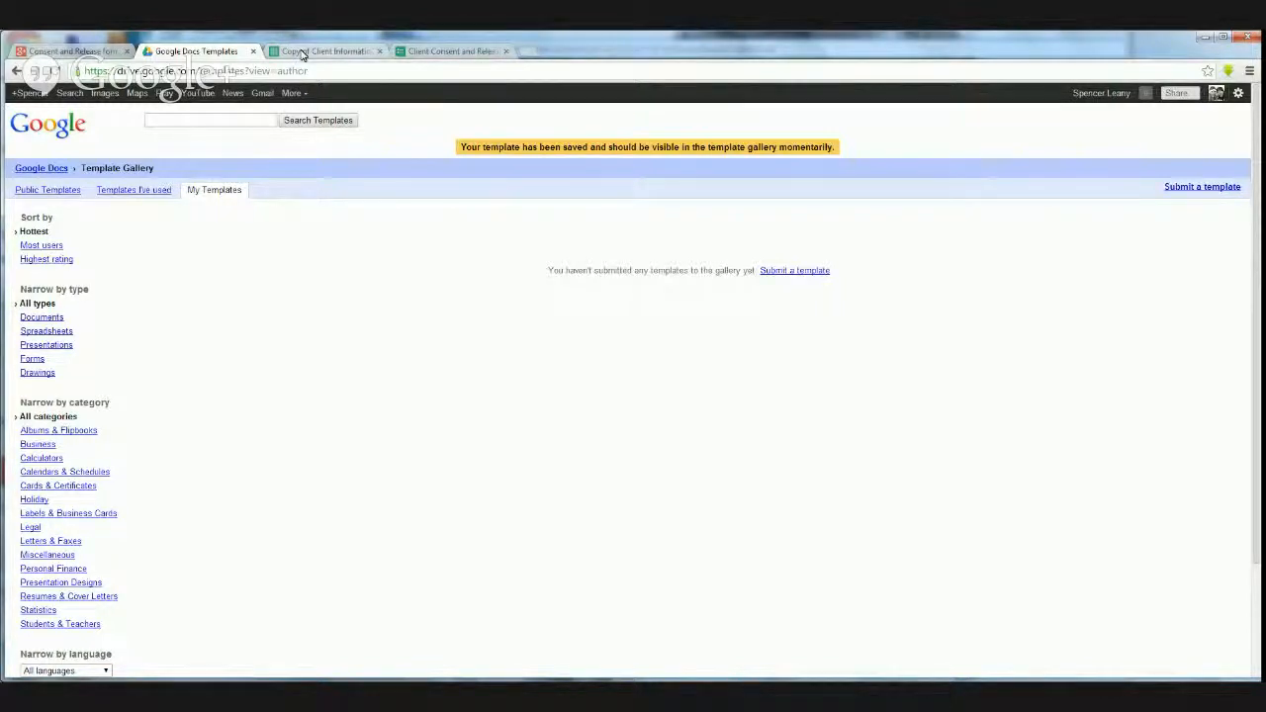
{"action": "left_click", "coordinate": [326, 50]}
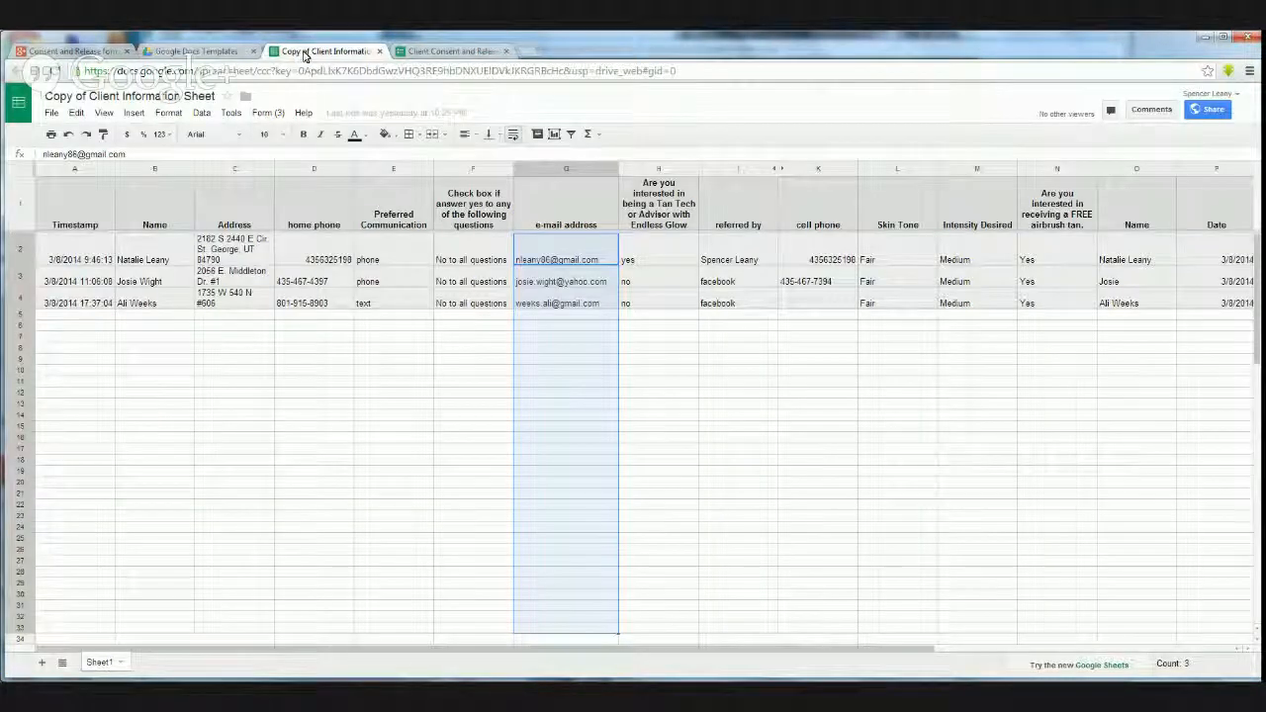
{"action": "left_click", "coordinate": [195, 51]}
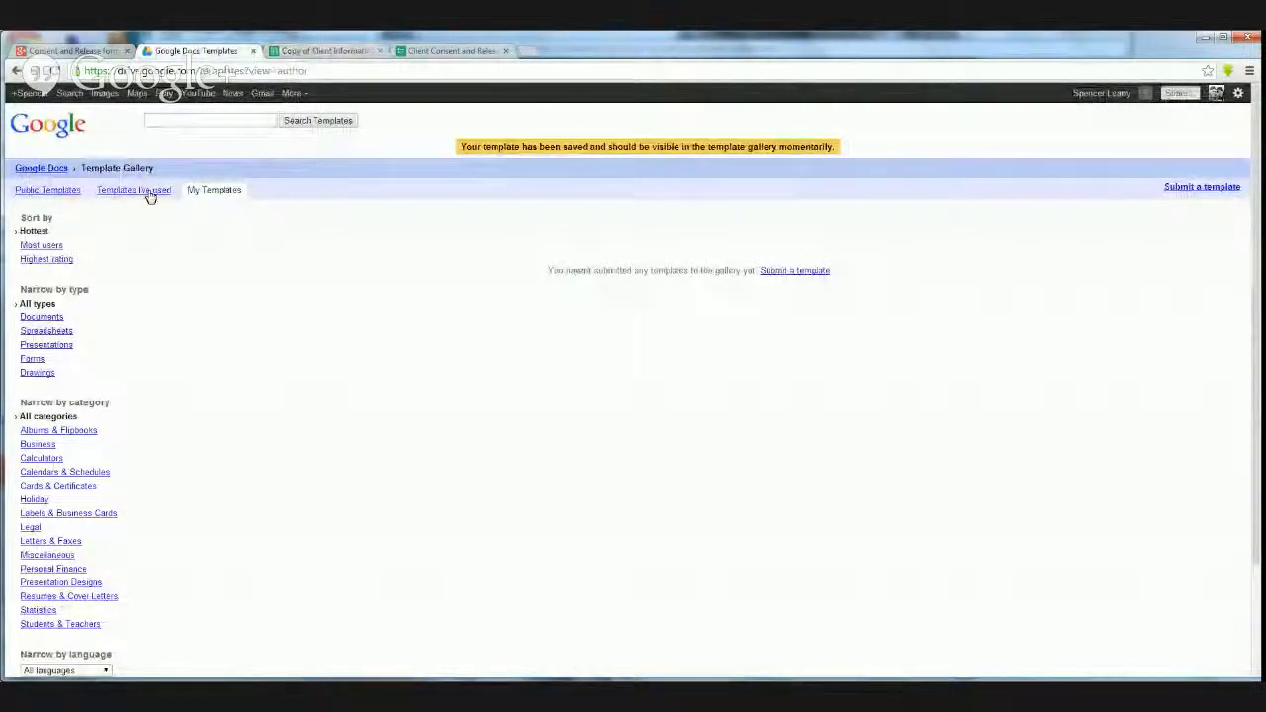